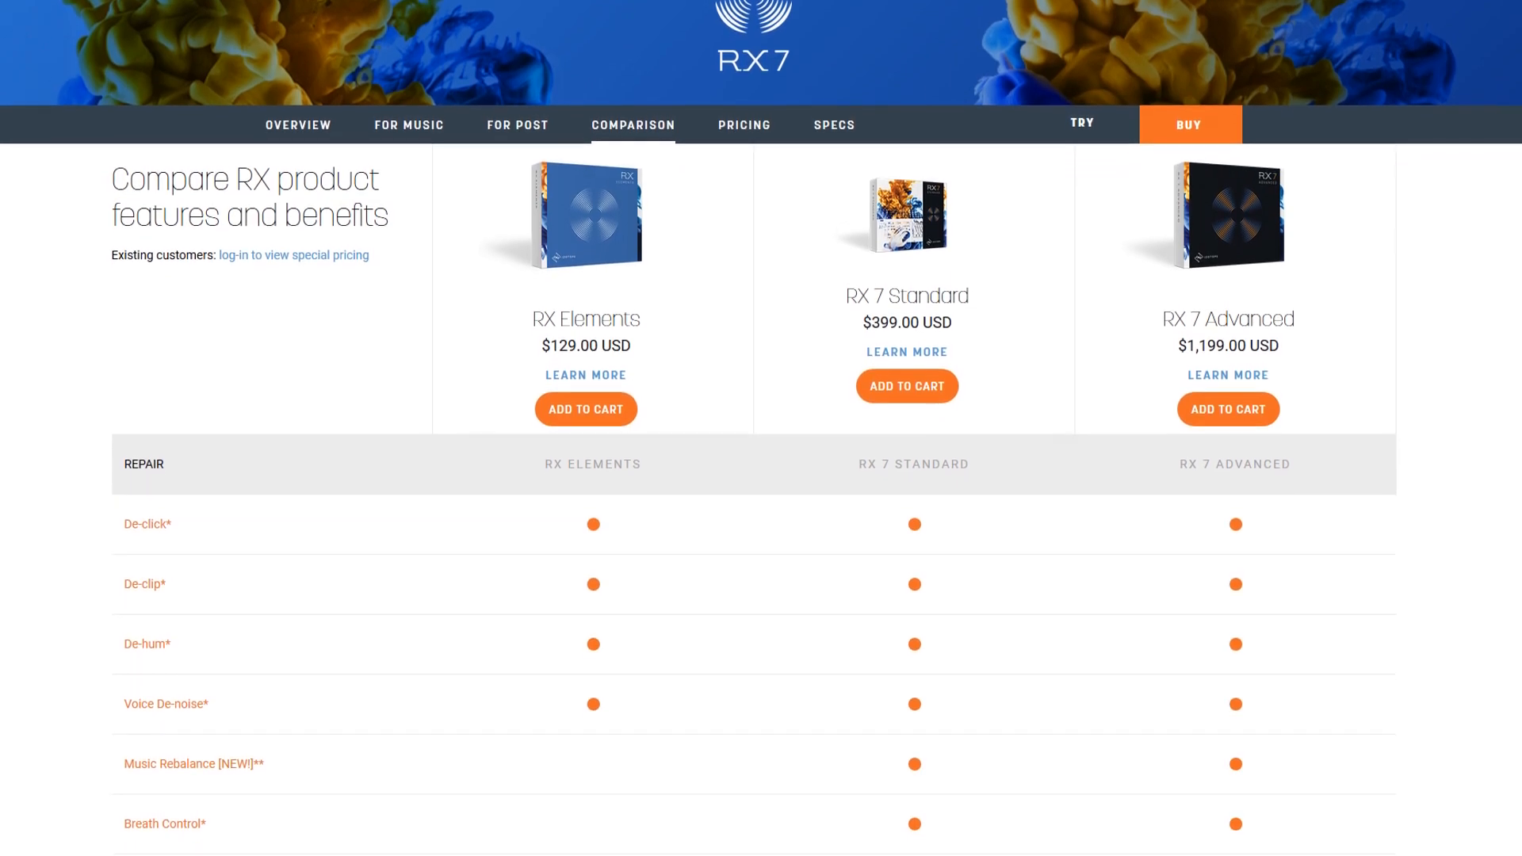
Step: Open the TASCAM WAV file and render Single-band De-click at sensitivity 4.0
scroll(down, 3)
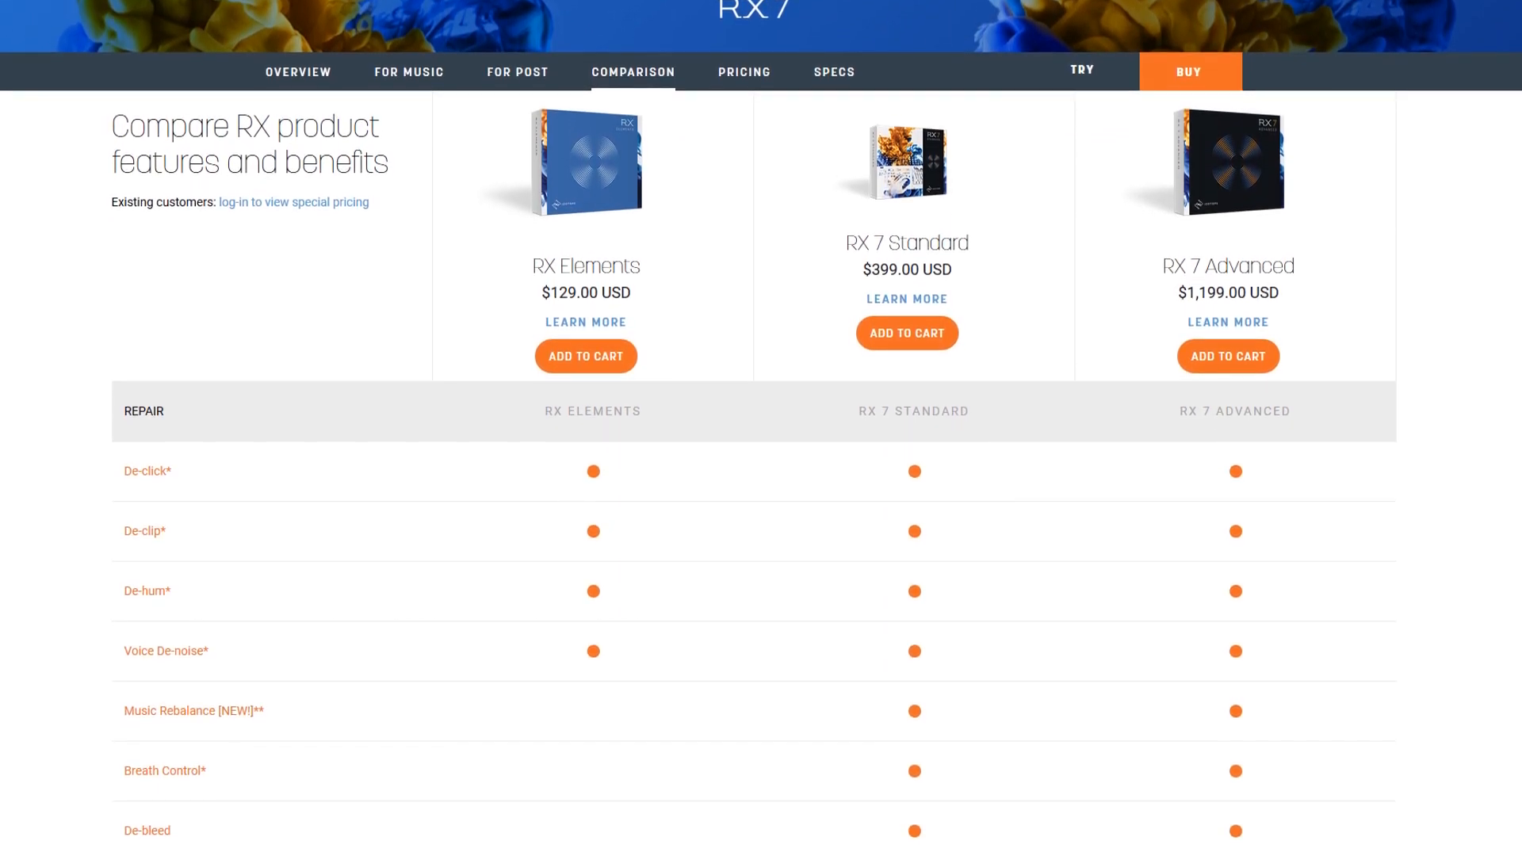
scroll(down, 3)
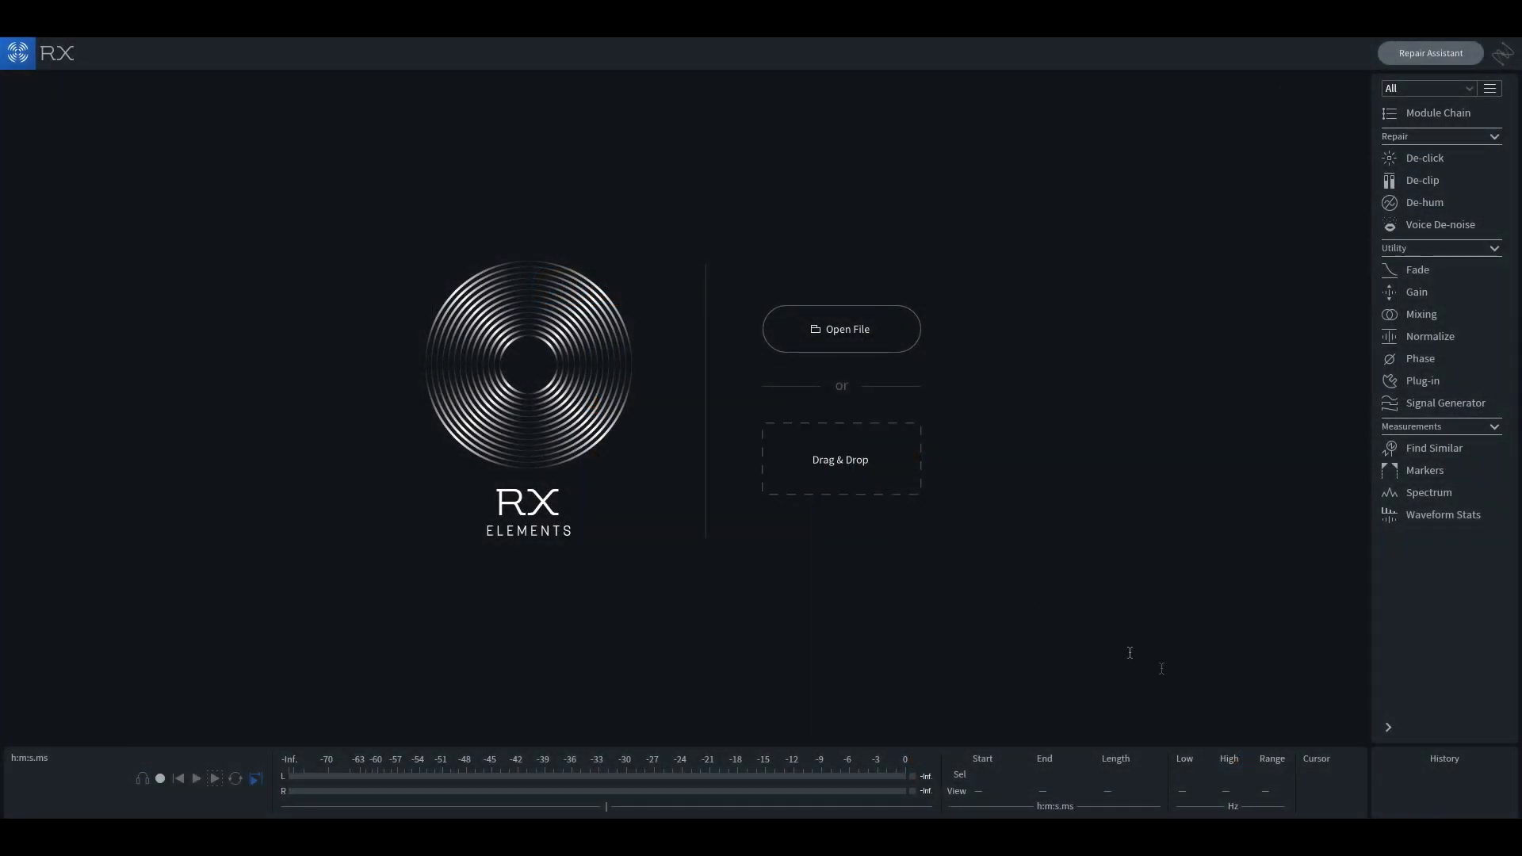
click(839, 328)
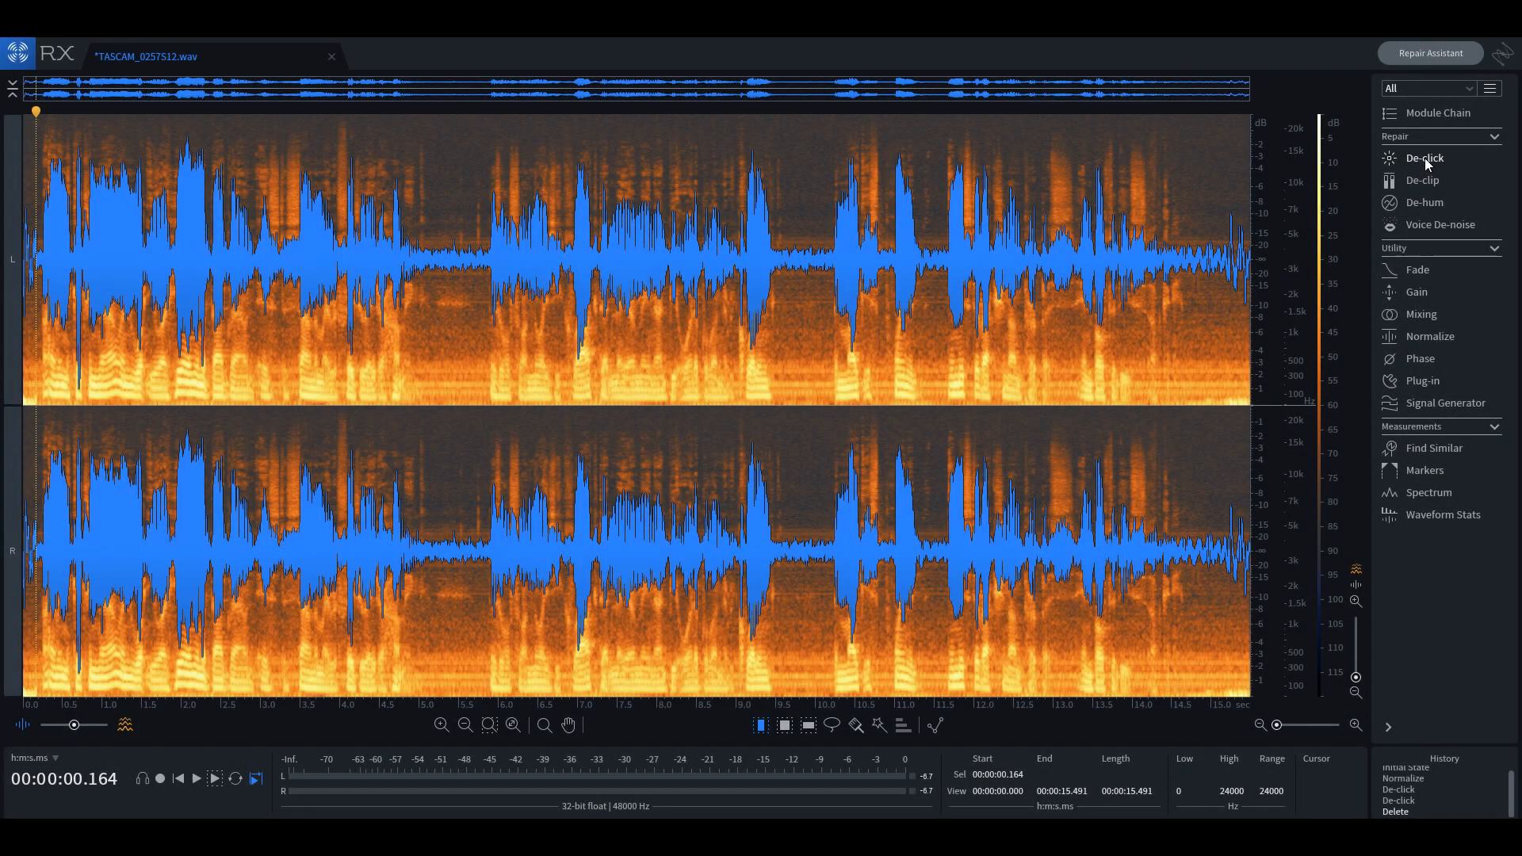
click(1423, 159)
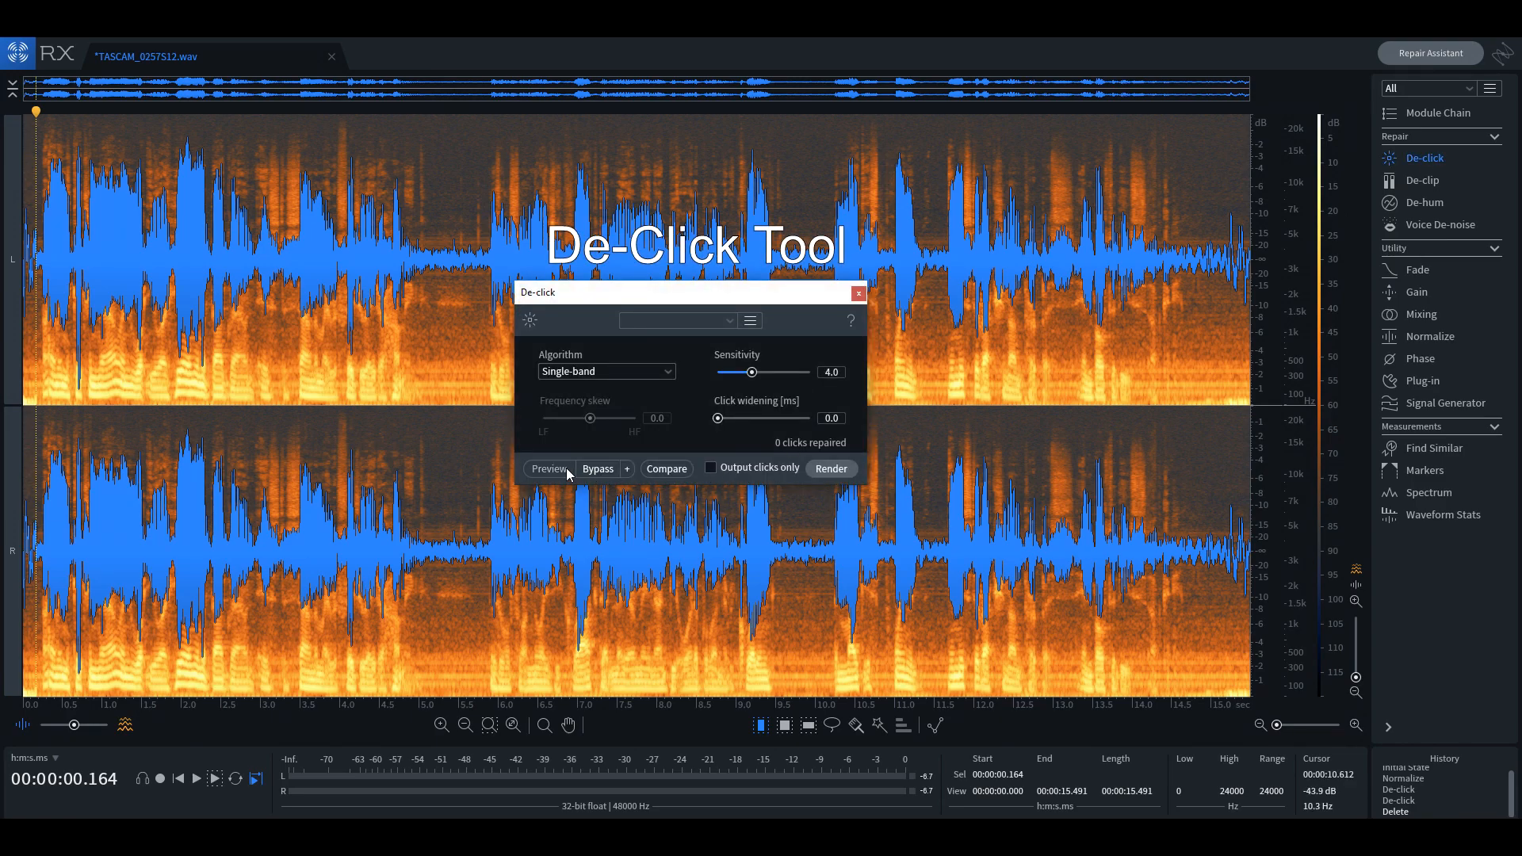
click(830, 468)
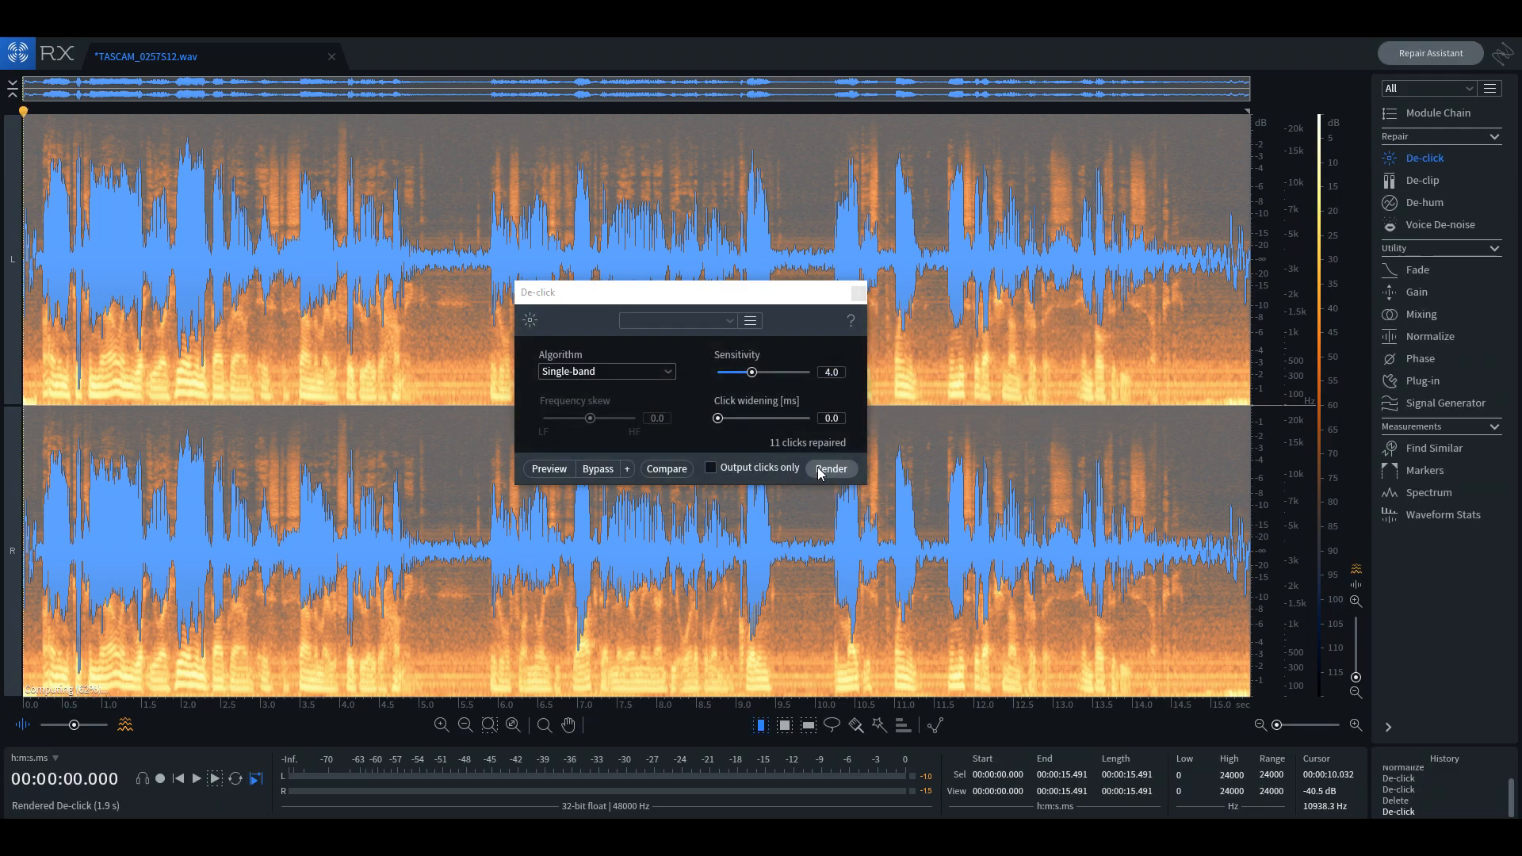
Step: Preview De-clip at a -4.9 dB threshold, then render it on the recording
click(1423, 180)
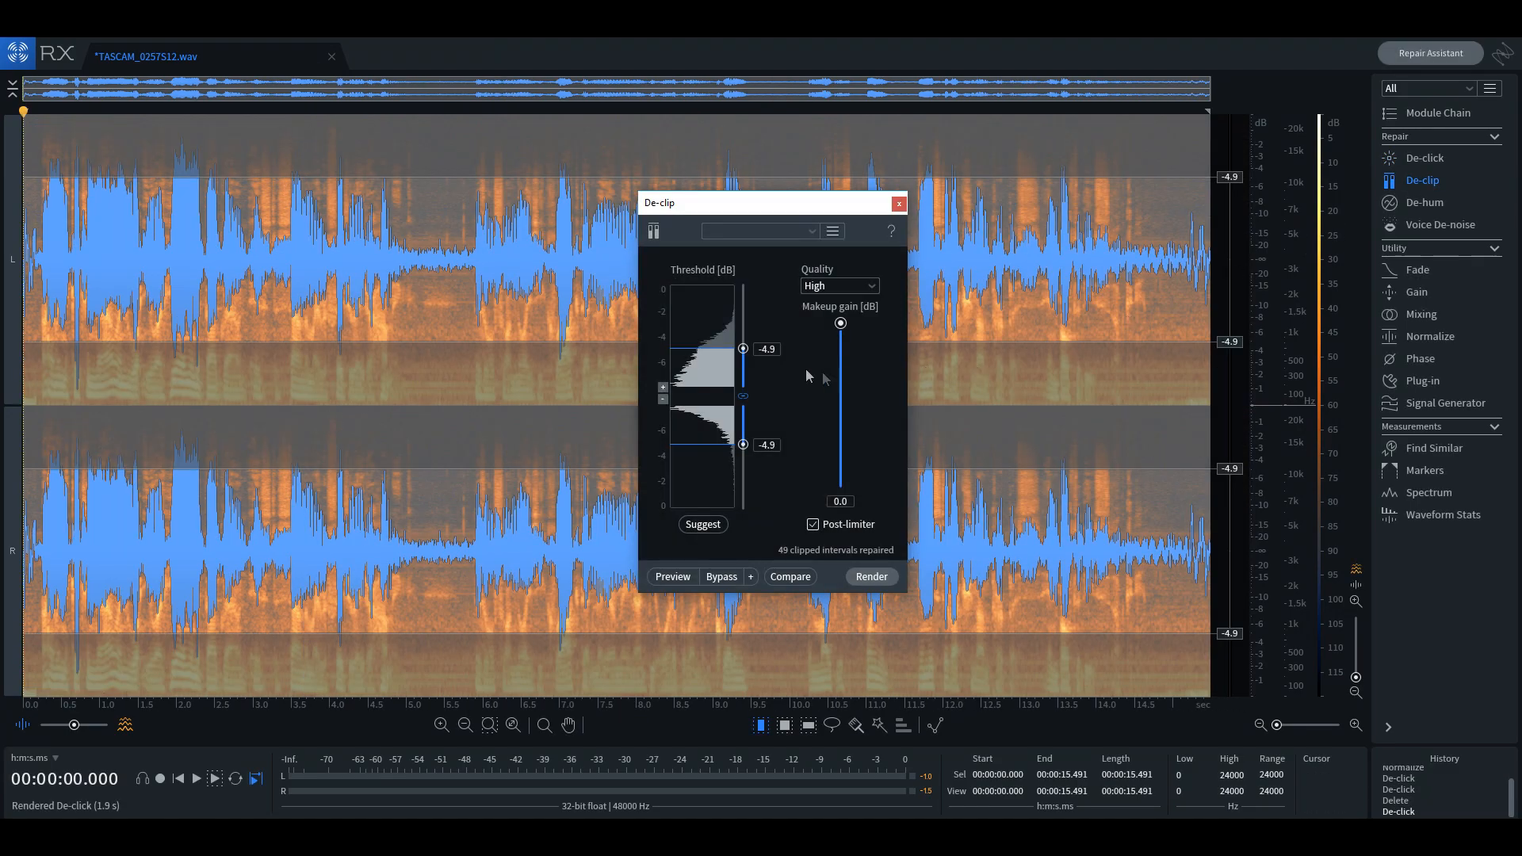
click(672, 575)
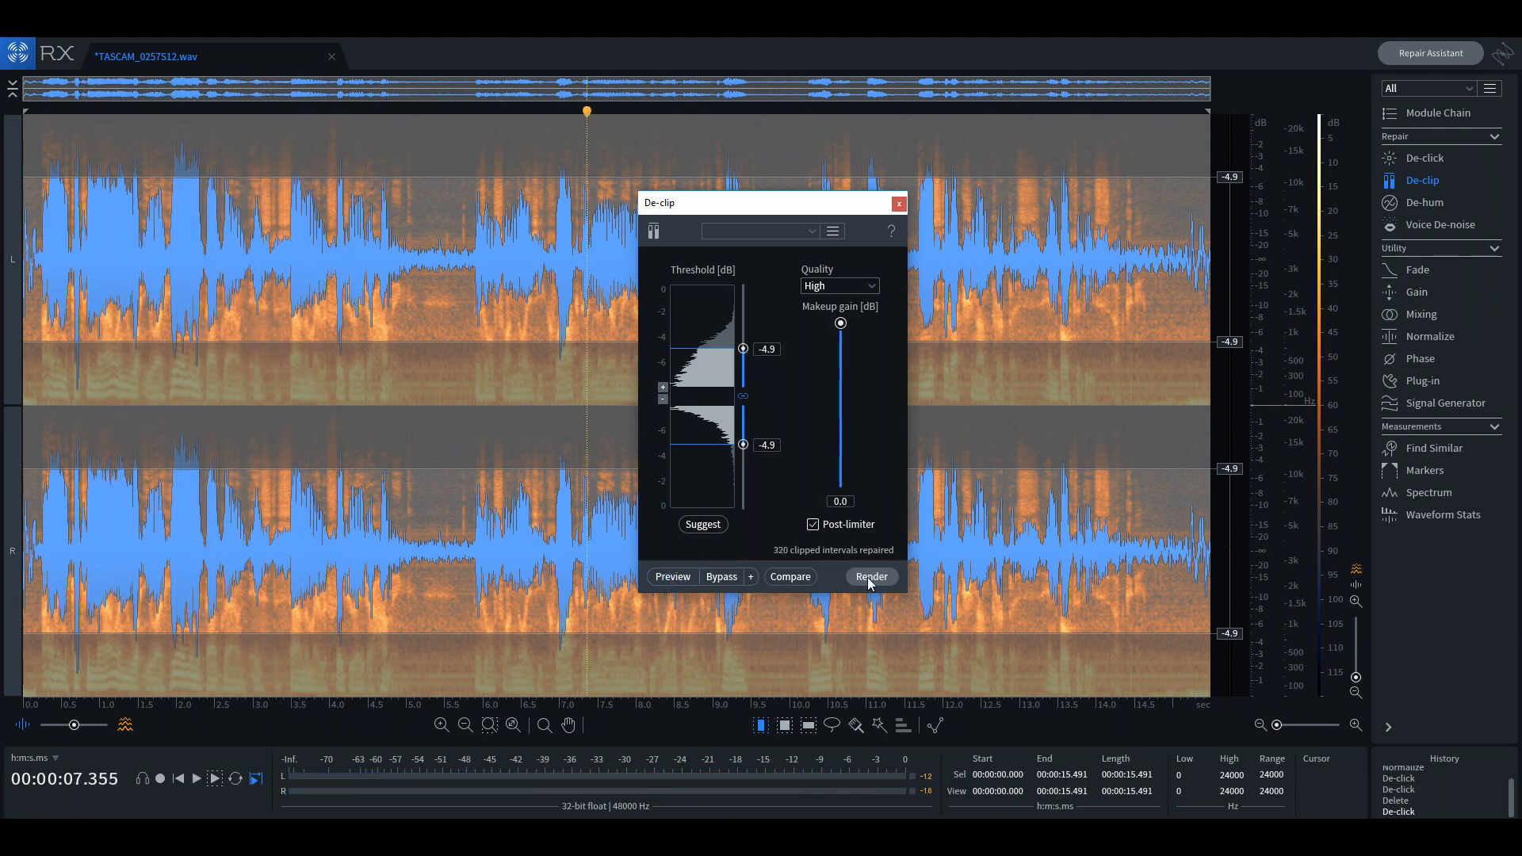
click(869, 577)
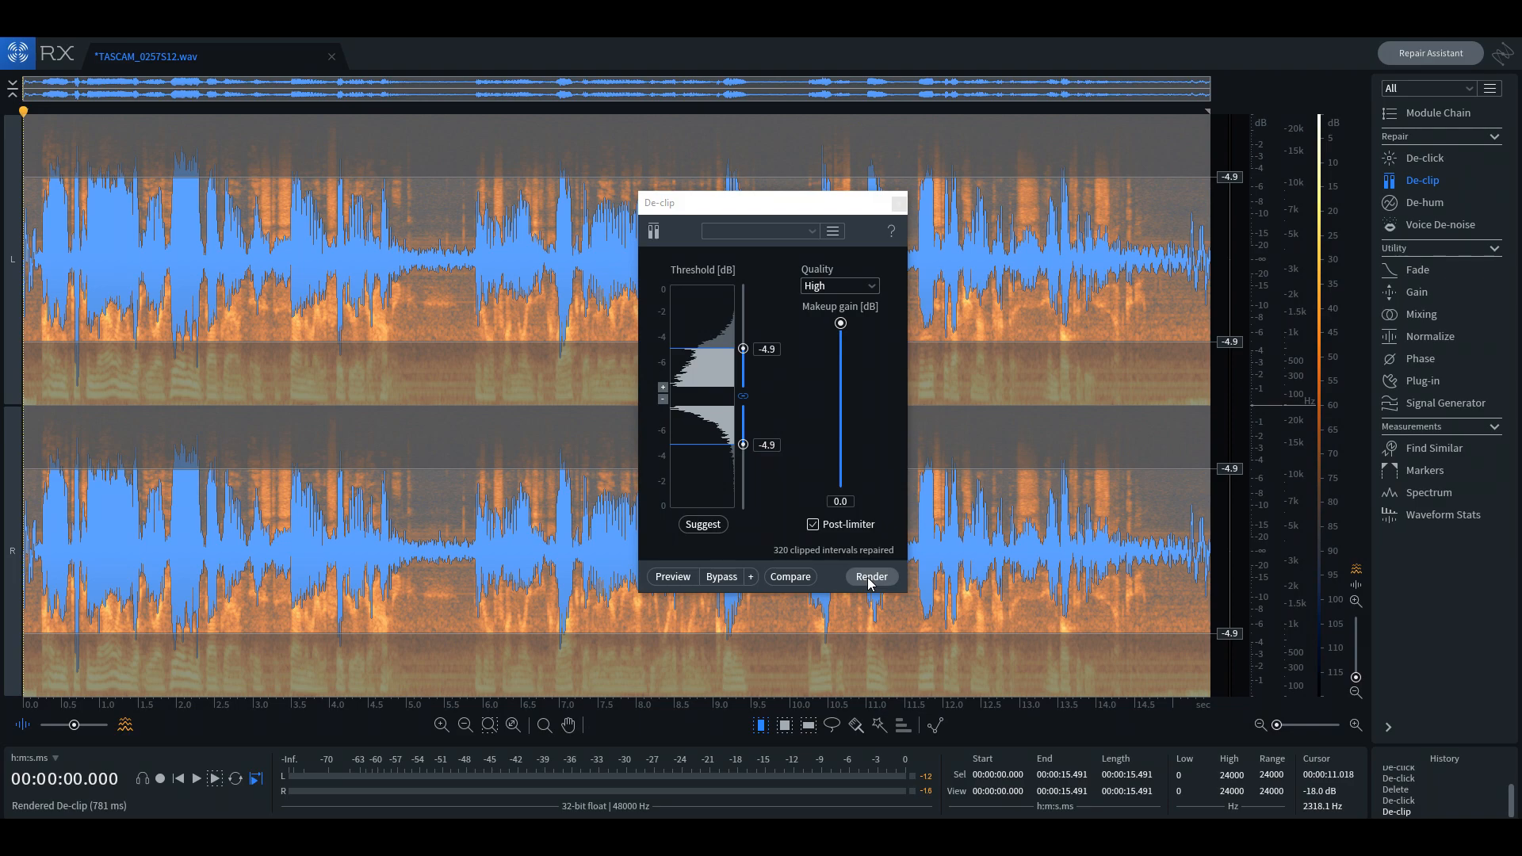
Step: Preview De-hum on the recording, then render it
click(1423, 202)
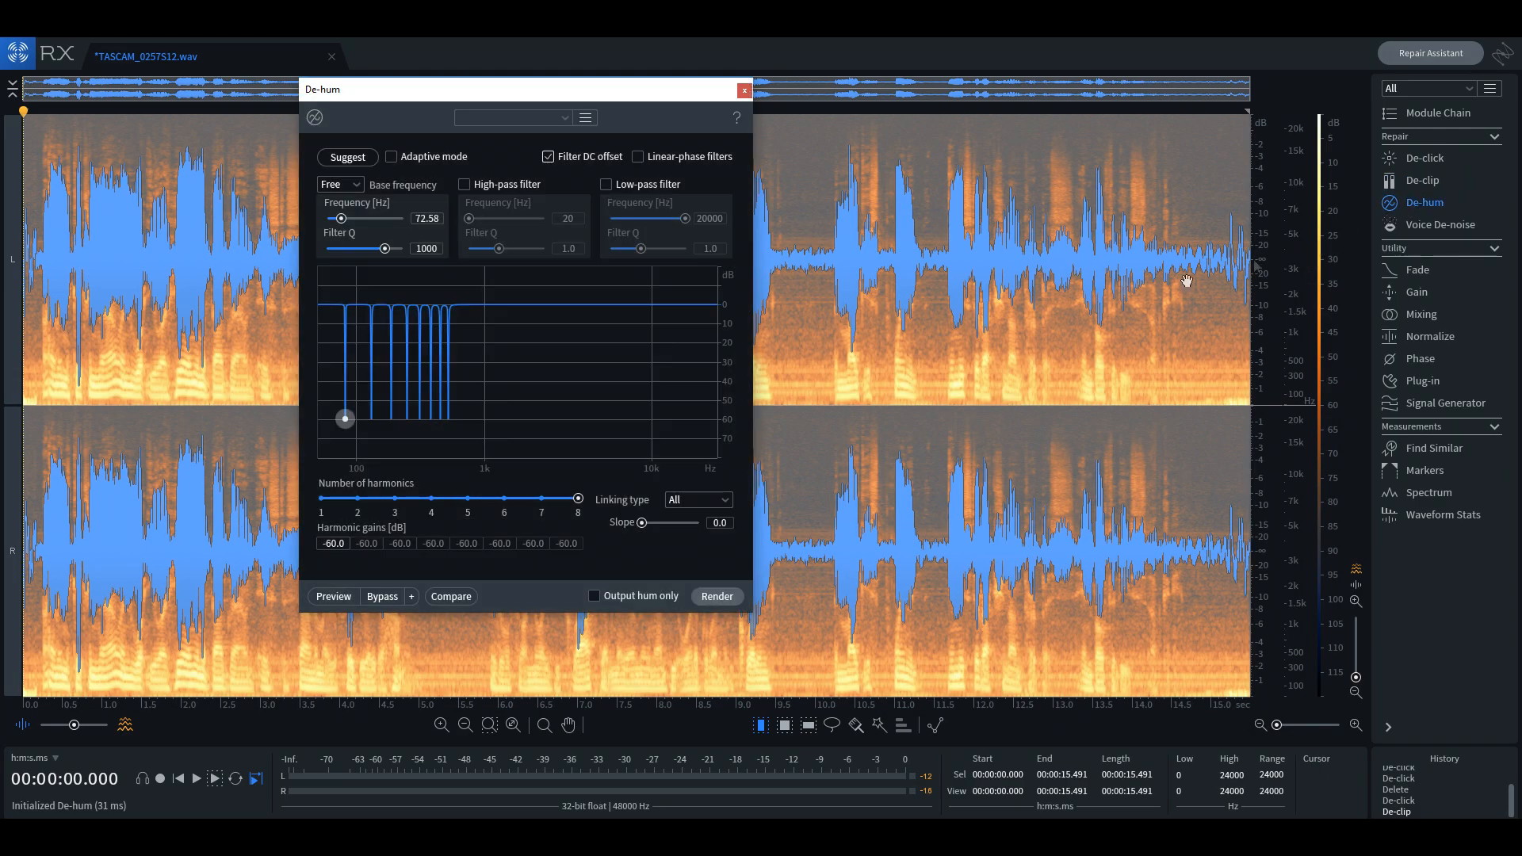
click(333, 596)
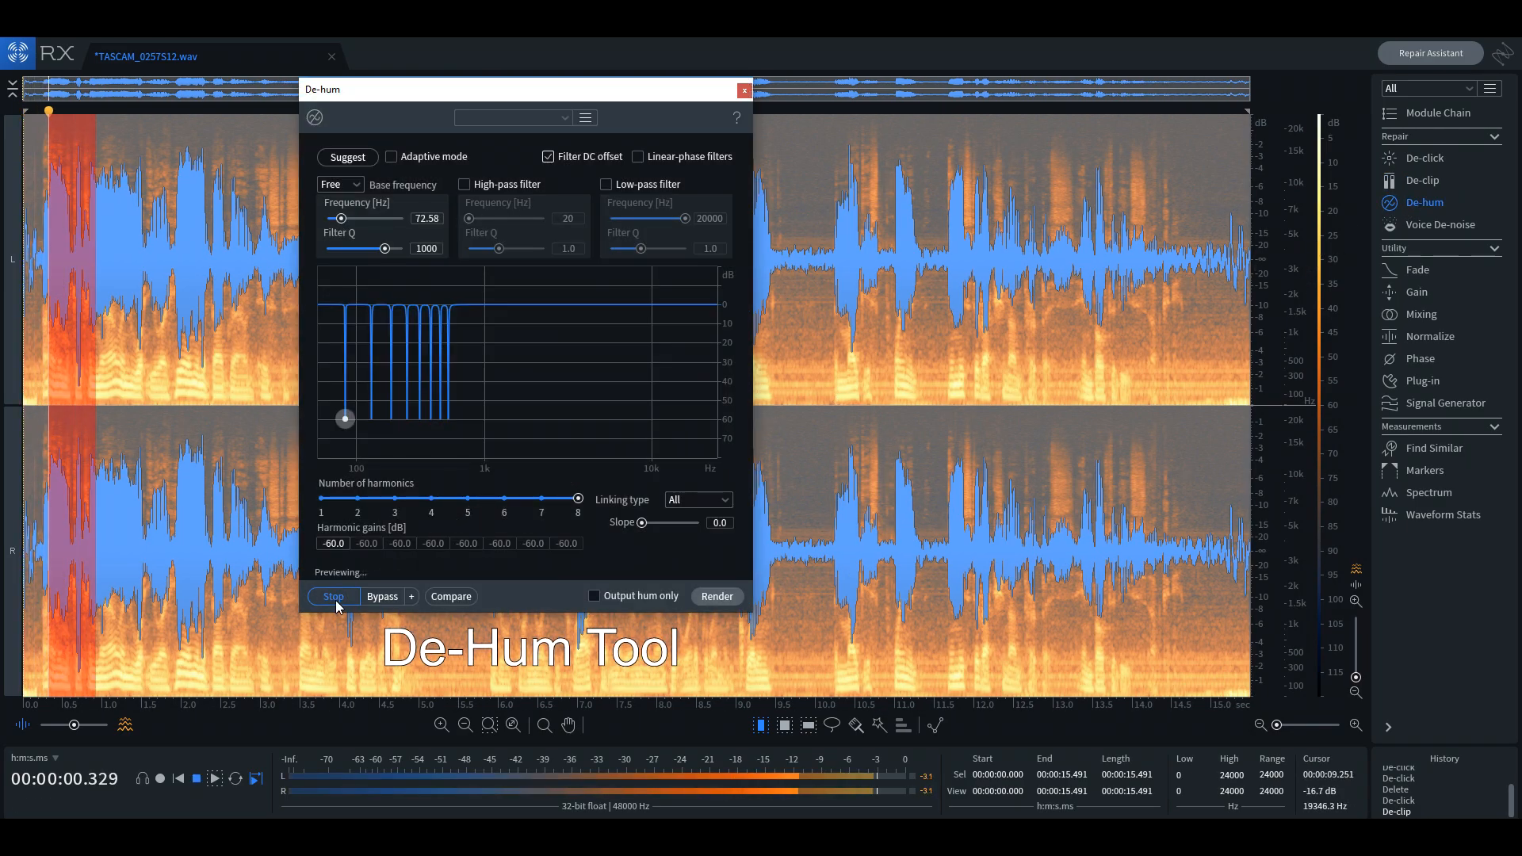
click(333, 596)
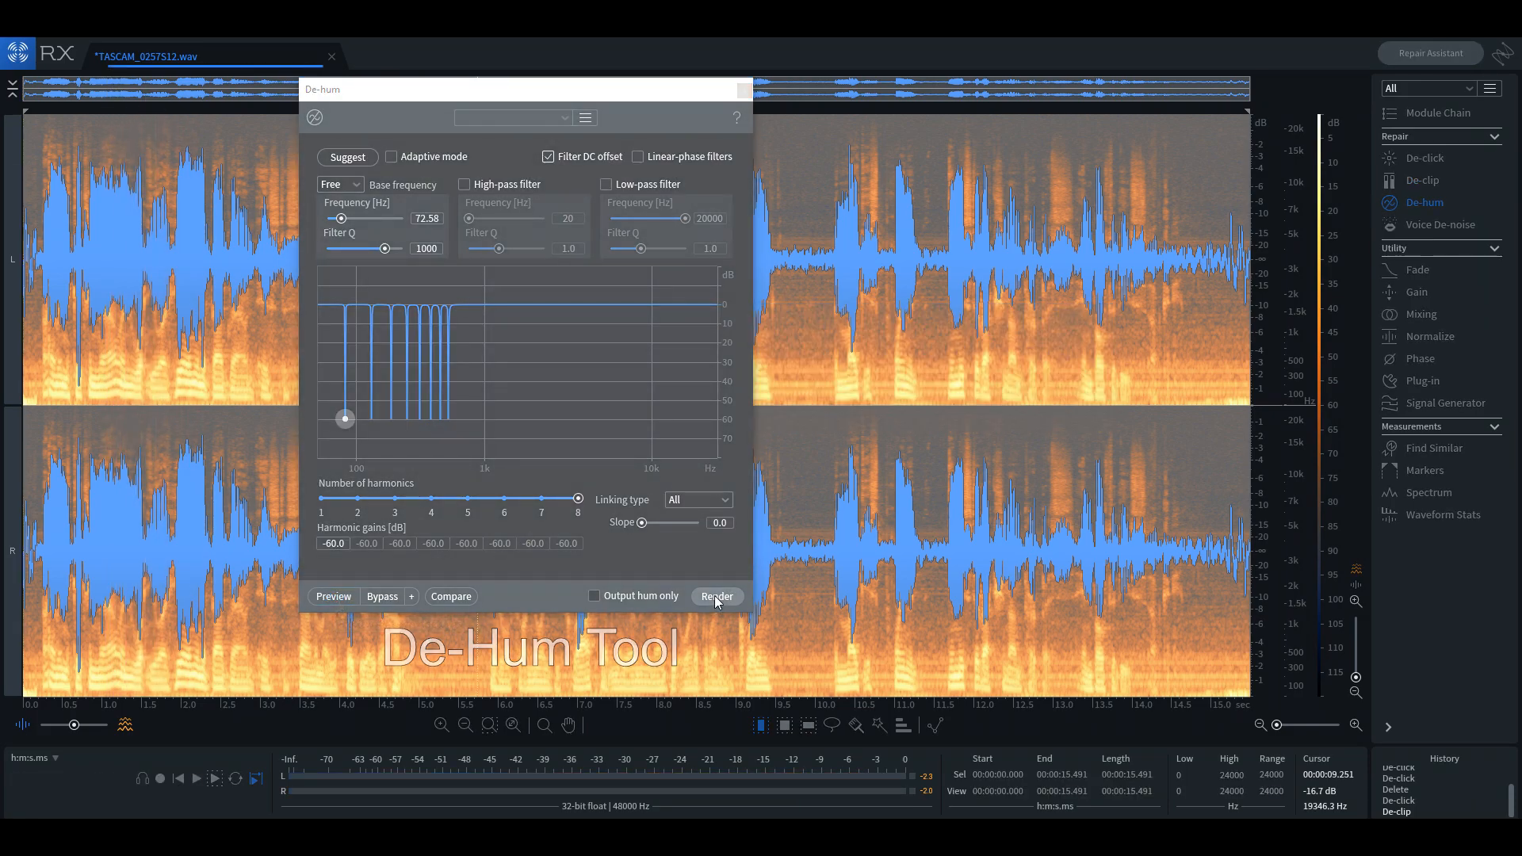
click(717, 596)
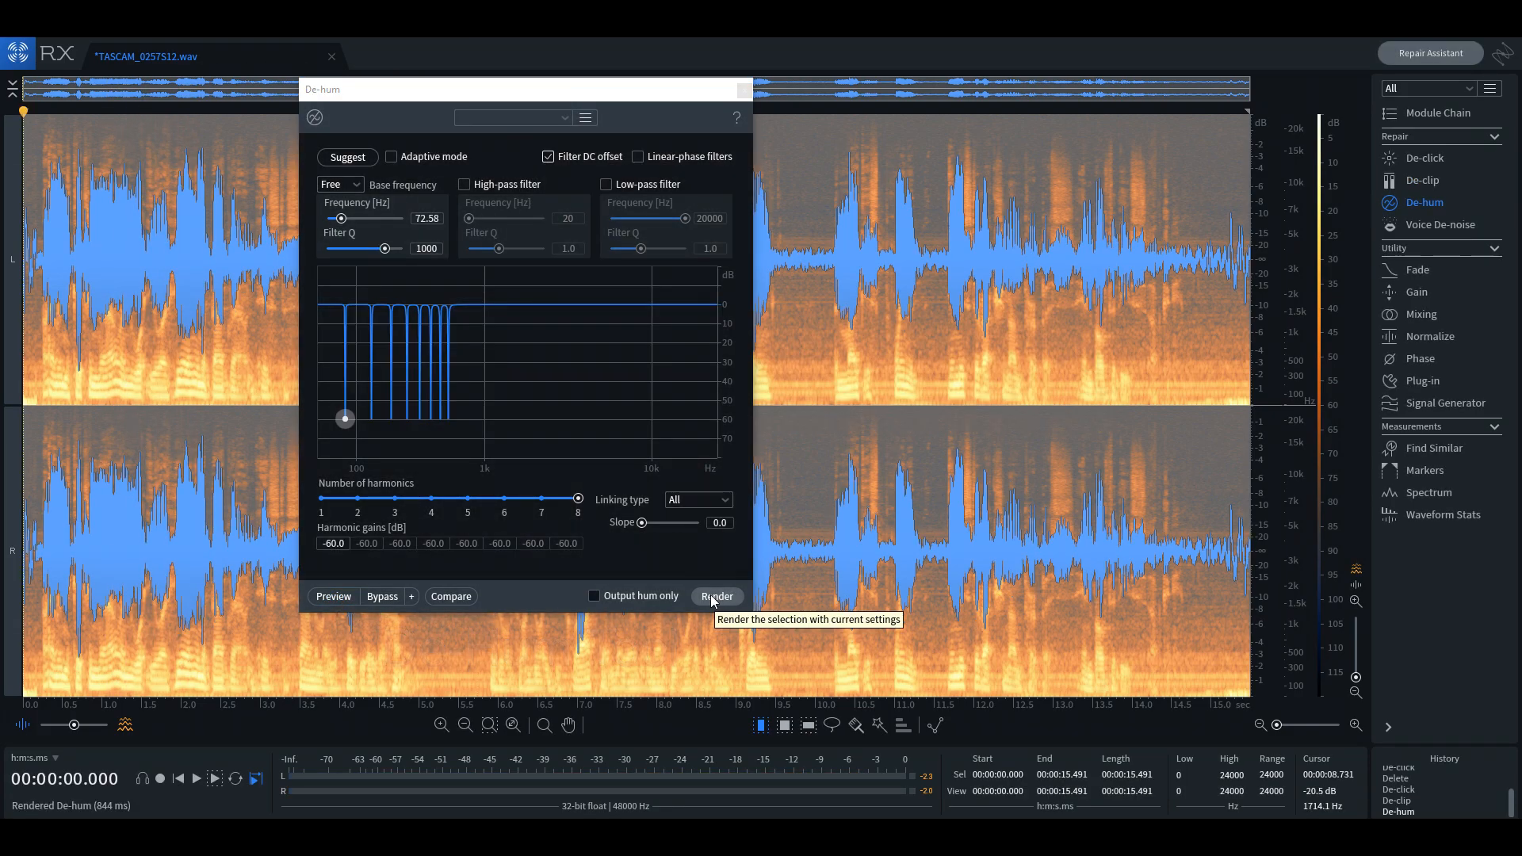
Step: Render Voice De-noise, then revert to the Normalize state in History
click(1440, 224)
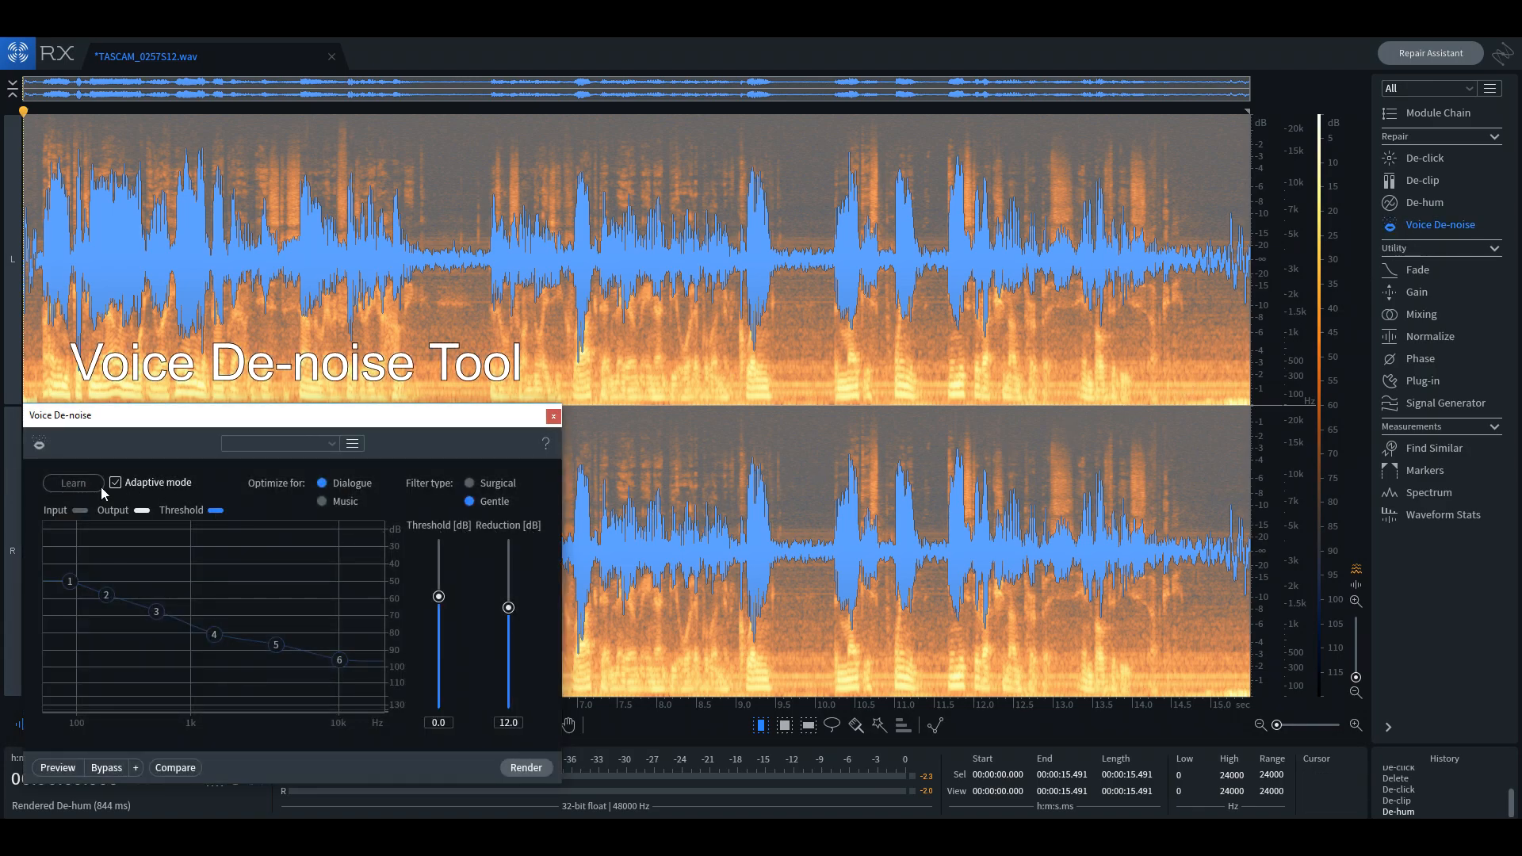
click(526, 767)
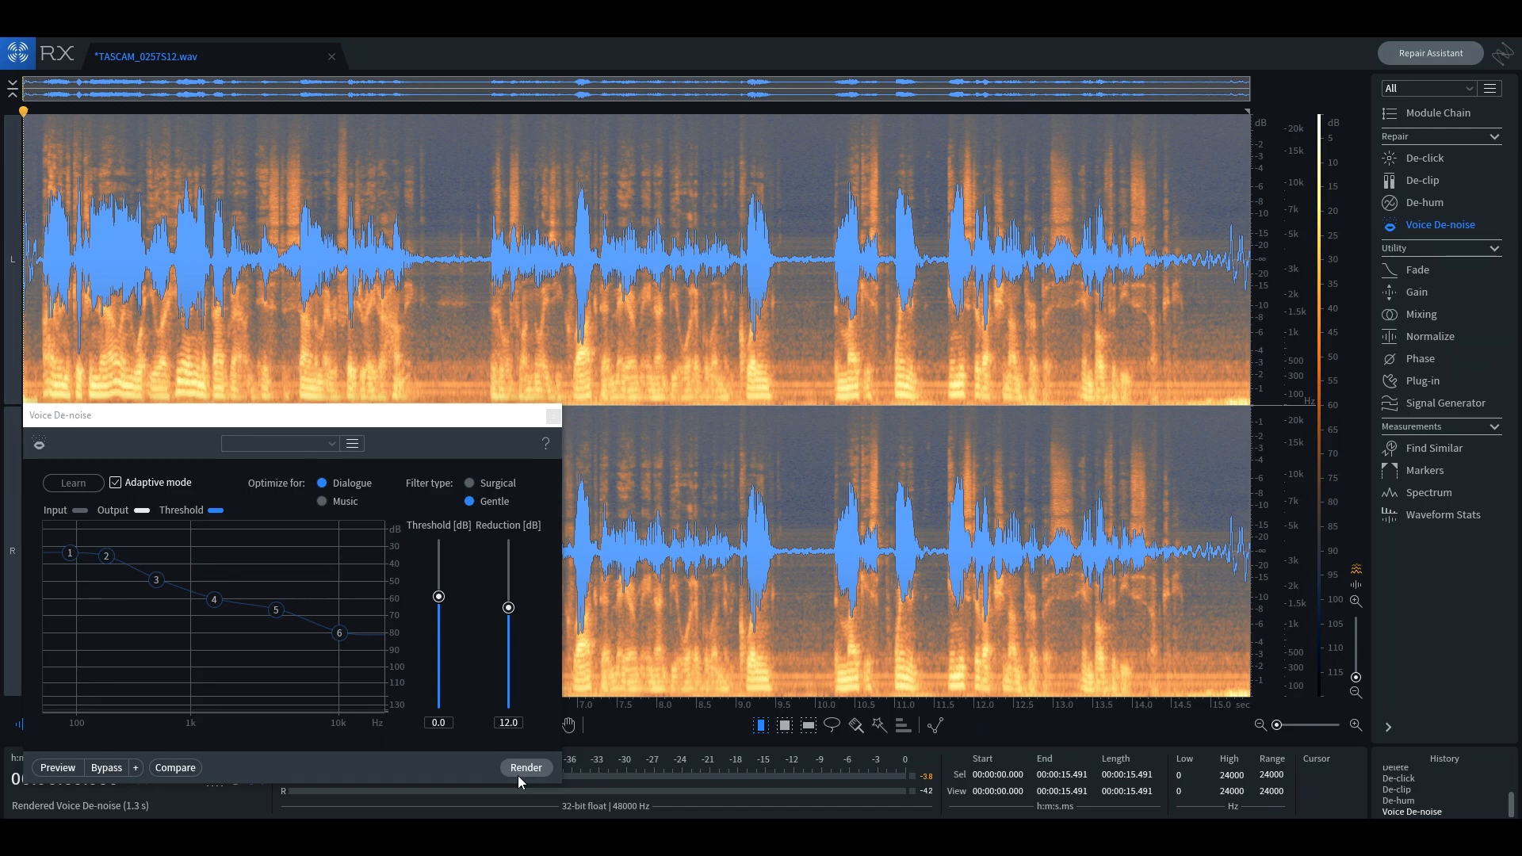
click(525, 768)
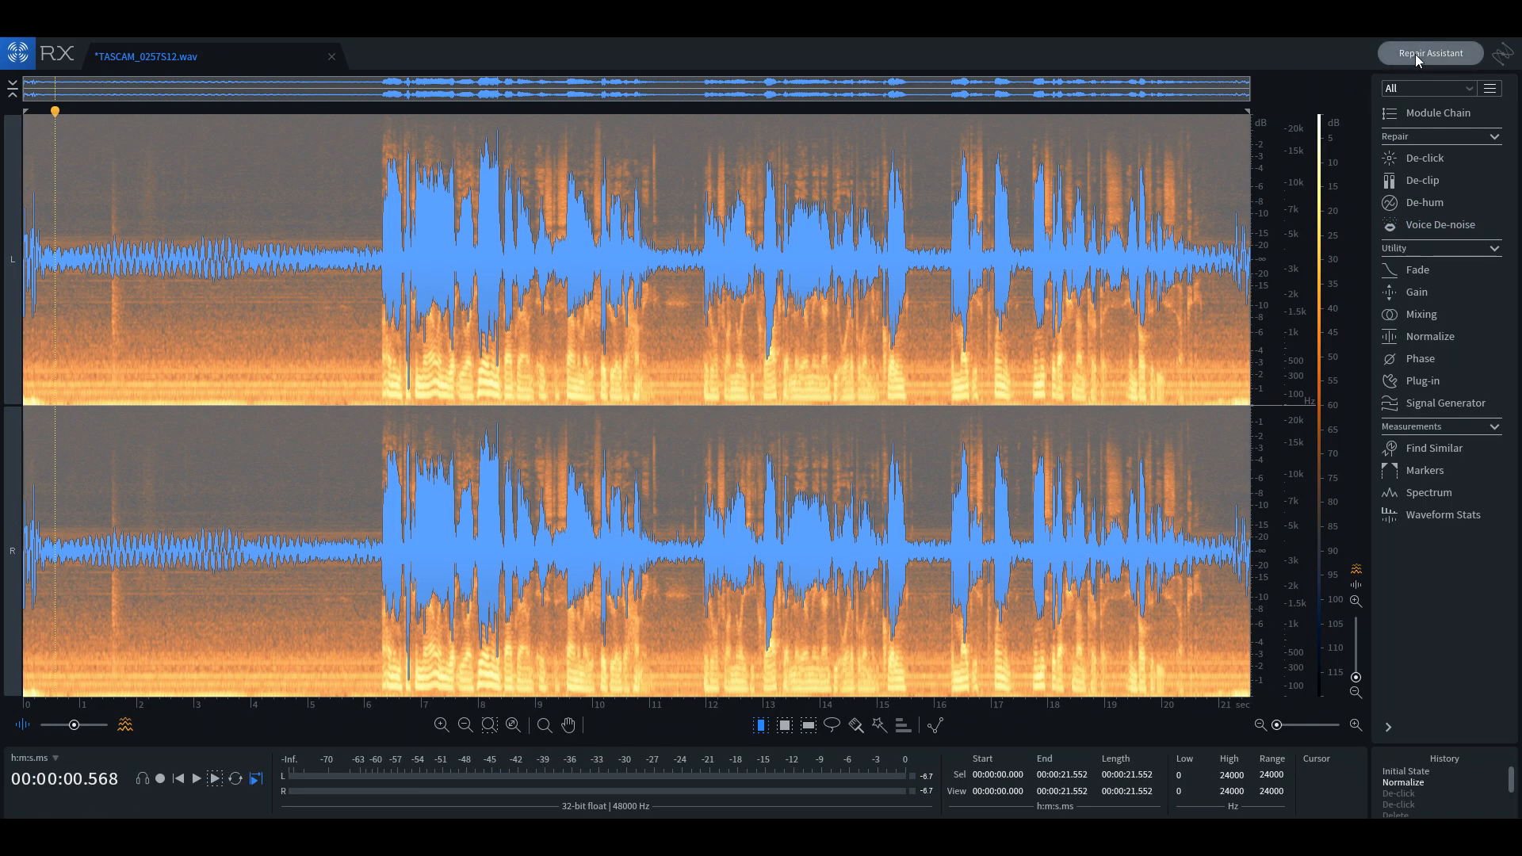
Step: Launch Repair Assistant and begin analysis with Dialogue selected
click(1428, 53)
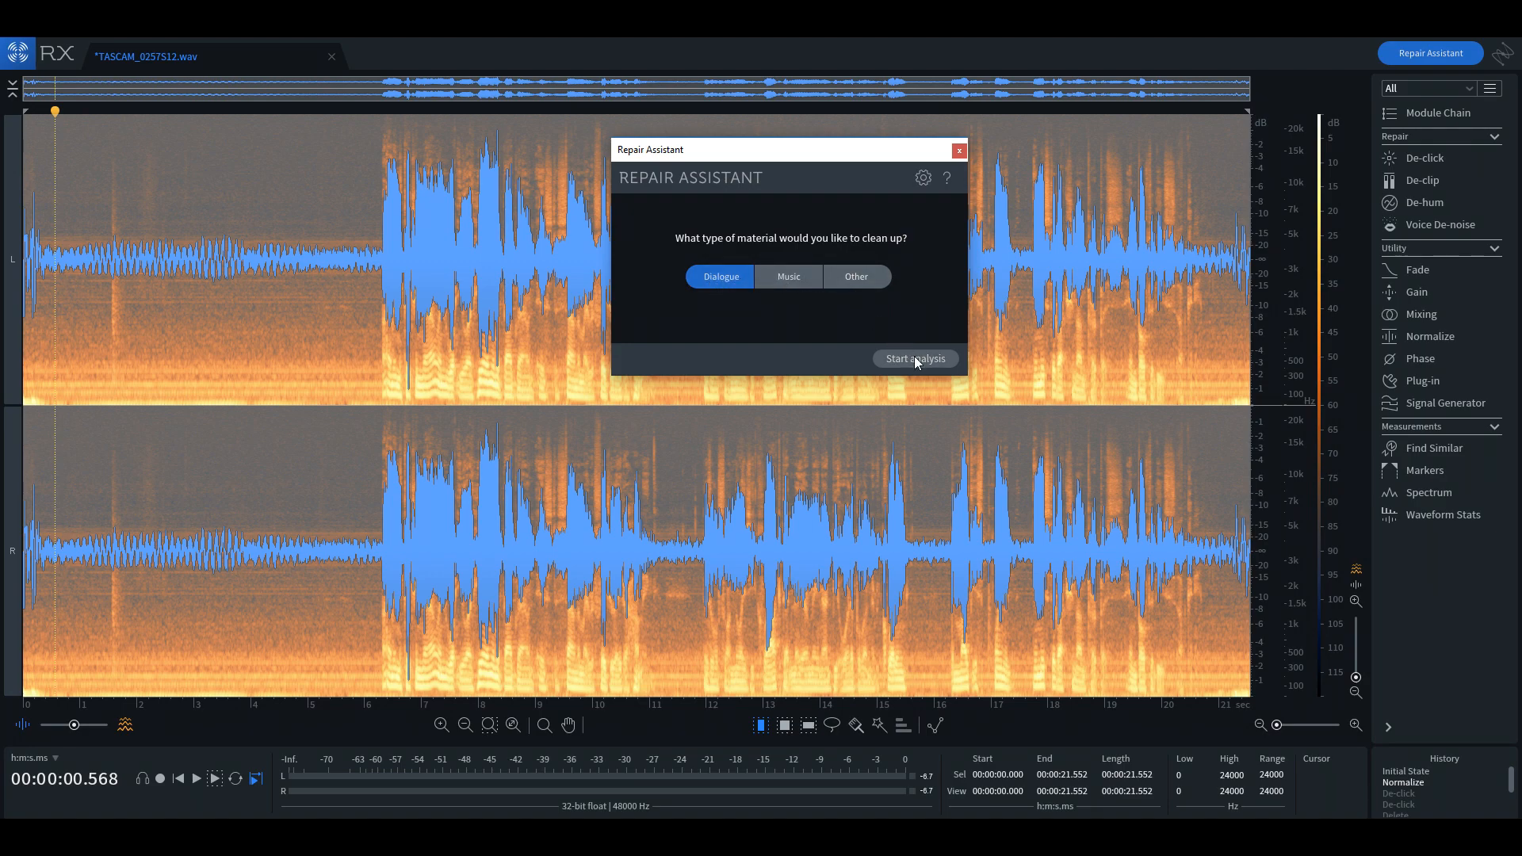
click(913, 358)
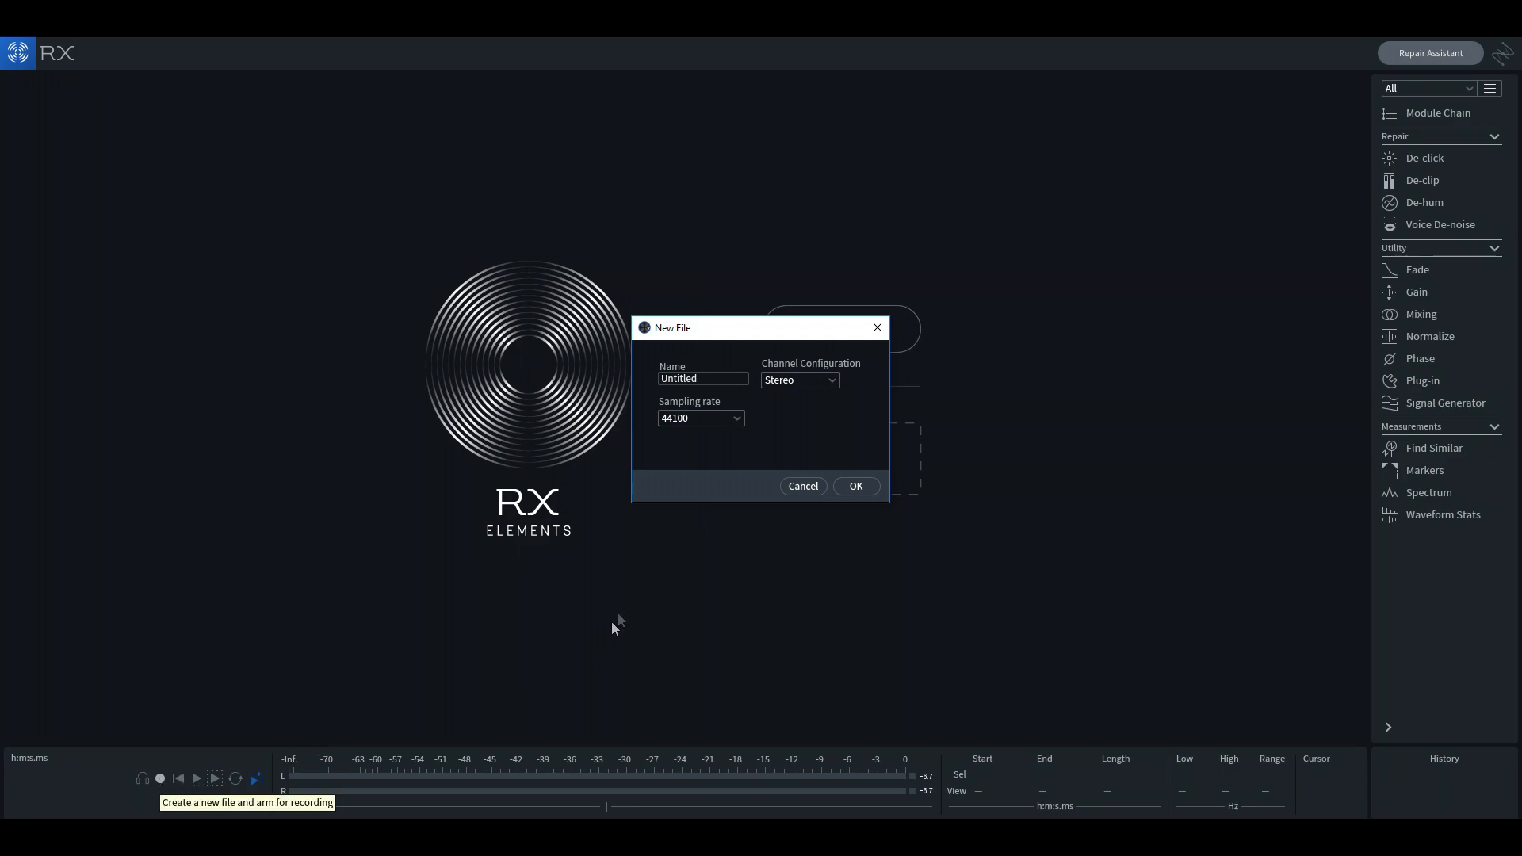
Step: Confirm a new untitled stereo file and record a 15.1-second voice take
click(854, 485)
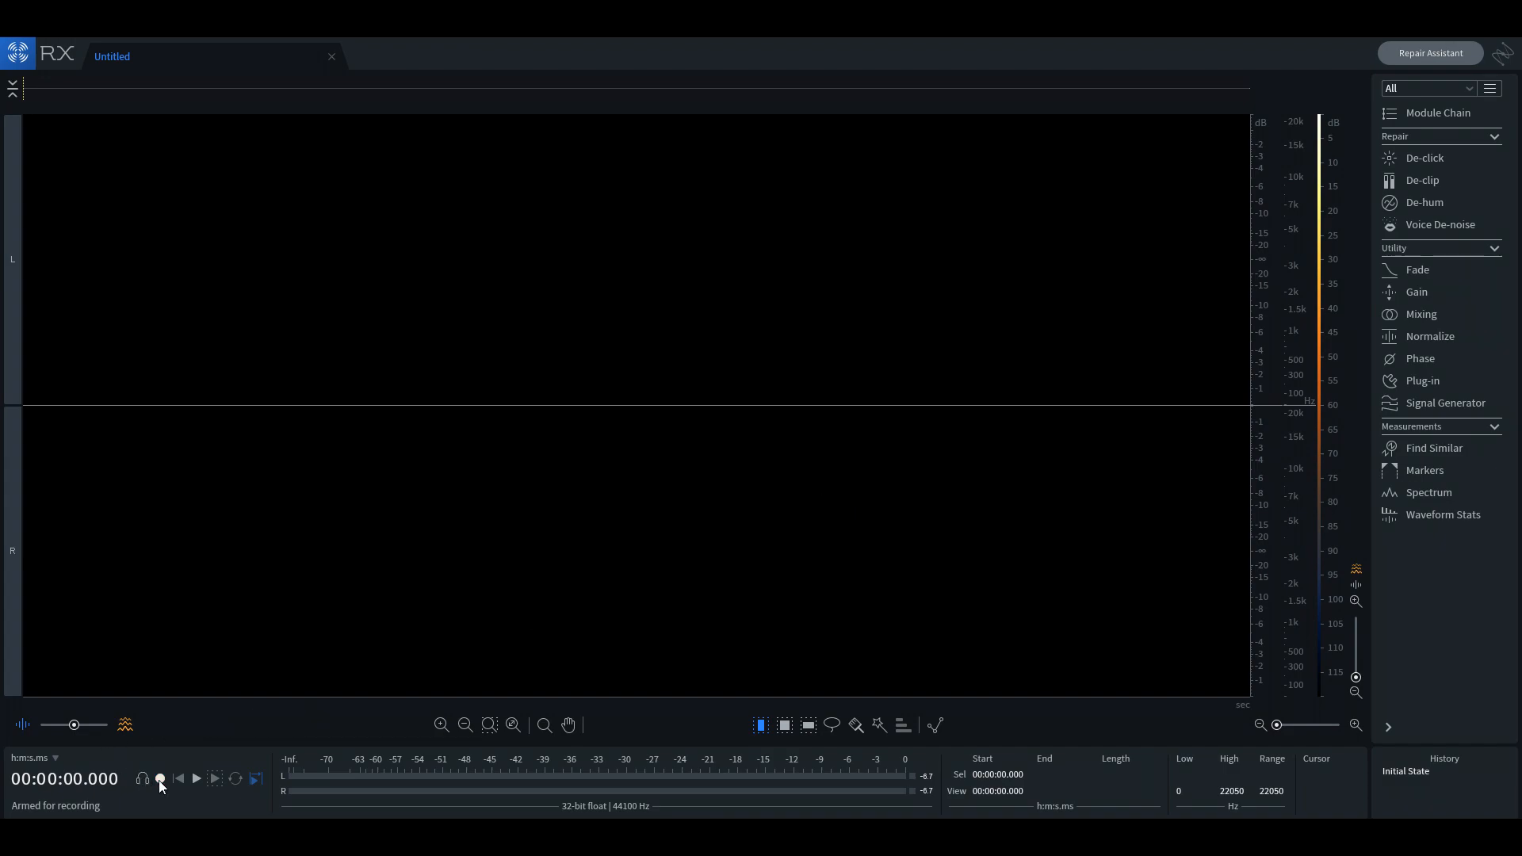
click(161, 778)
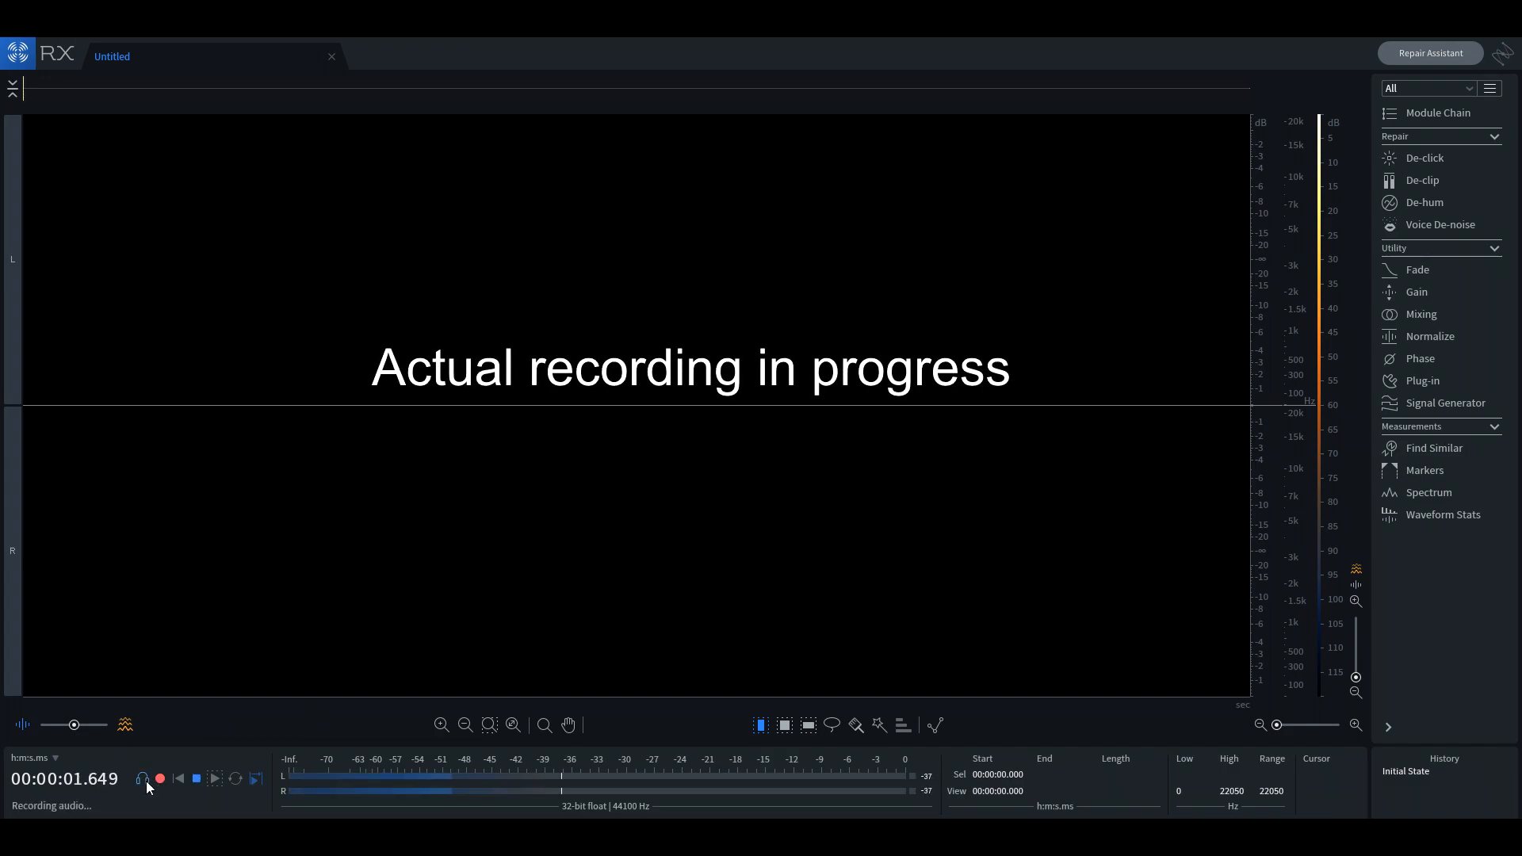
mouse_move(142, 778)
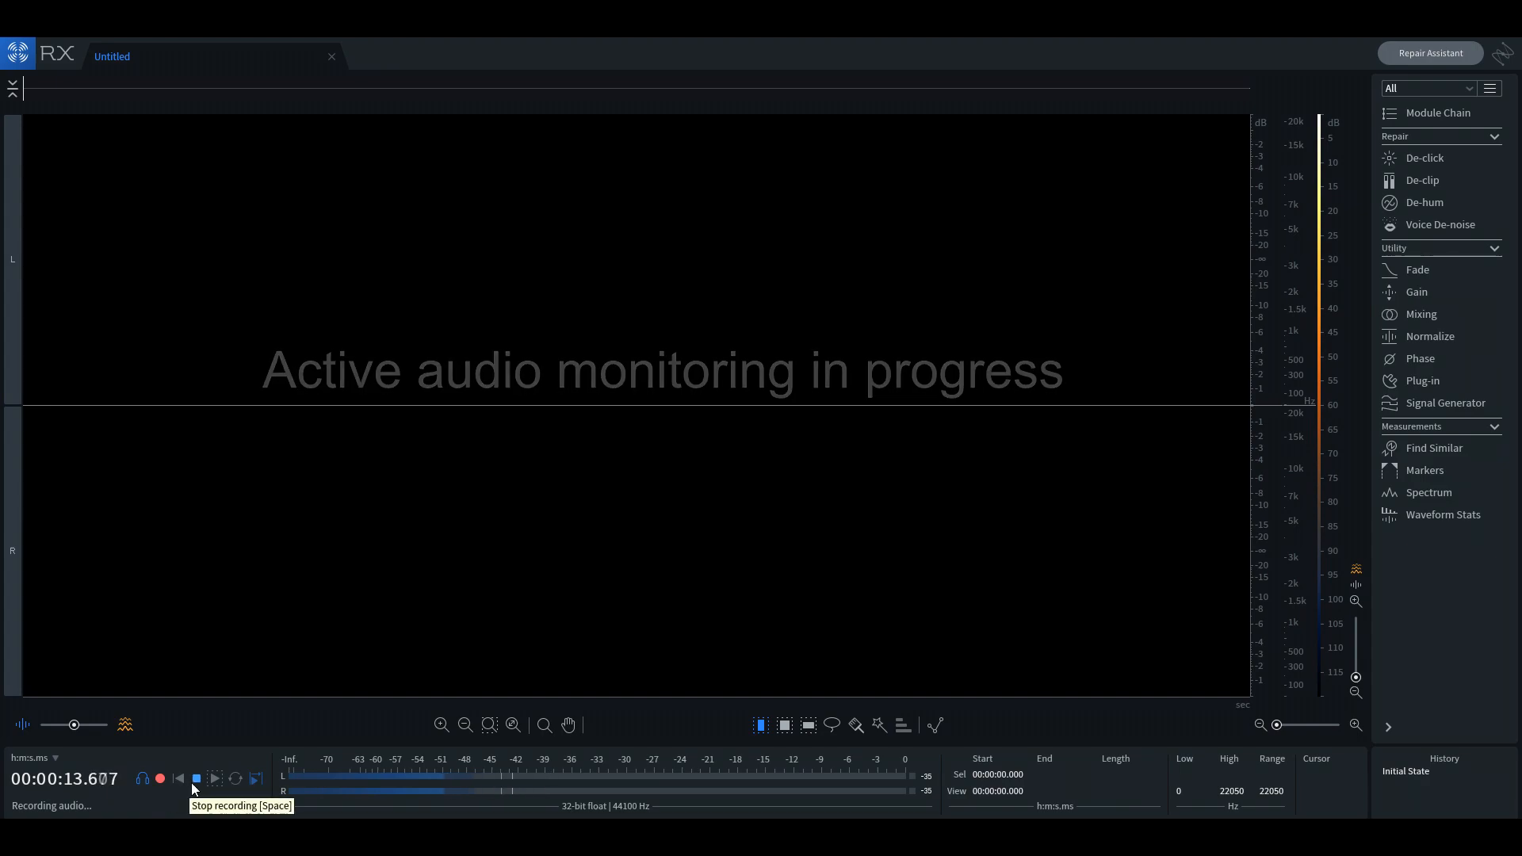
click(196, 778)
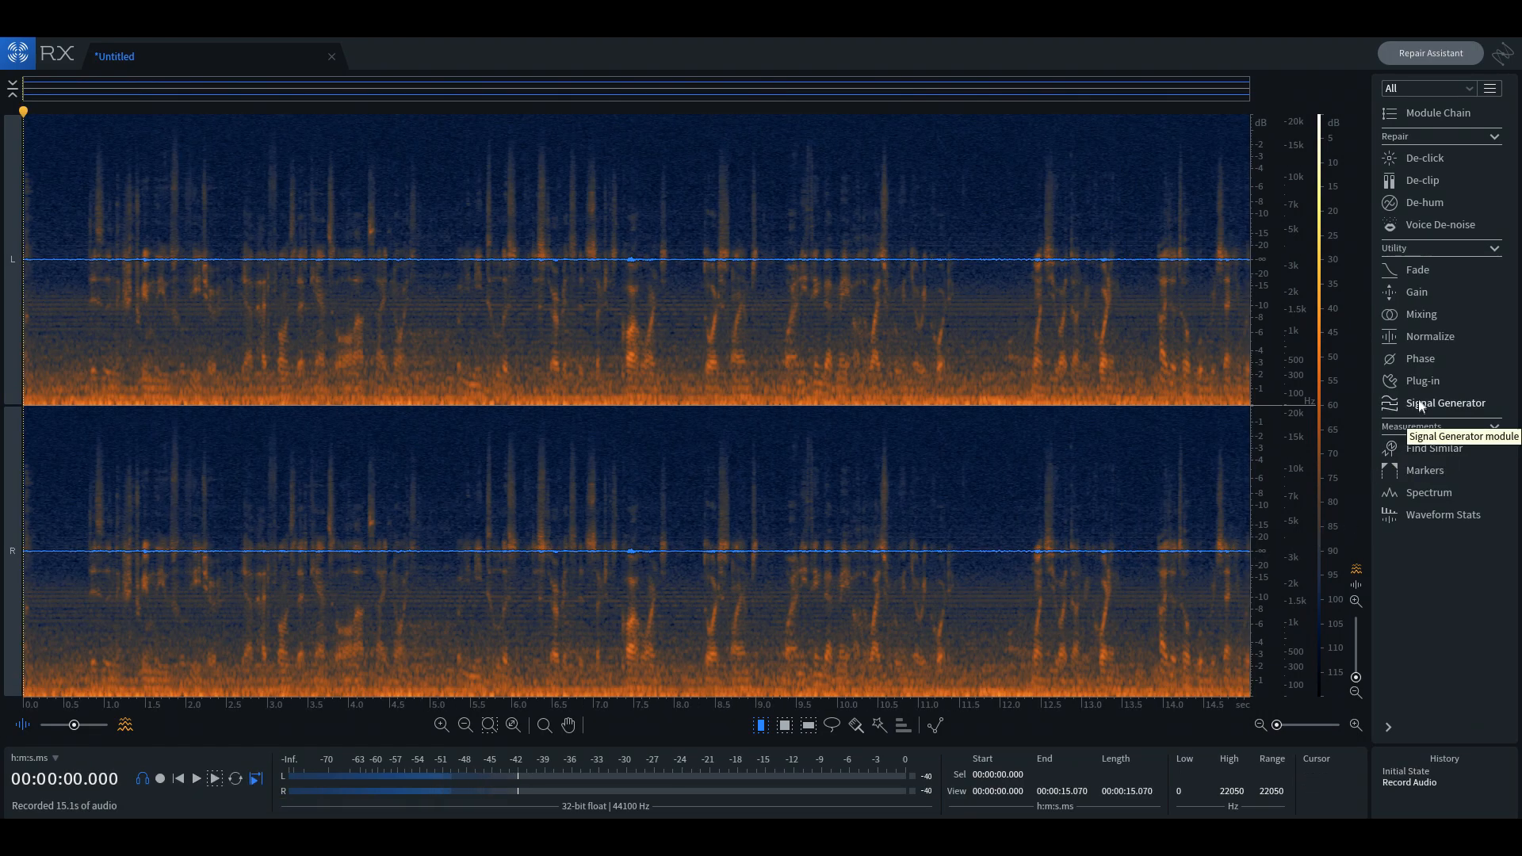
Step: Render Normalize with a -1.00 dBFS target peak on the new take
click(1427, 336)
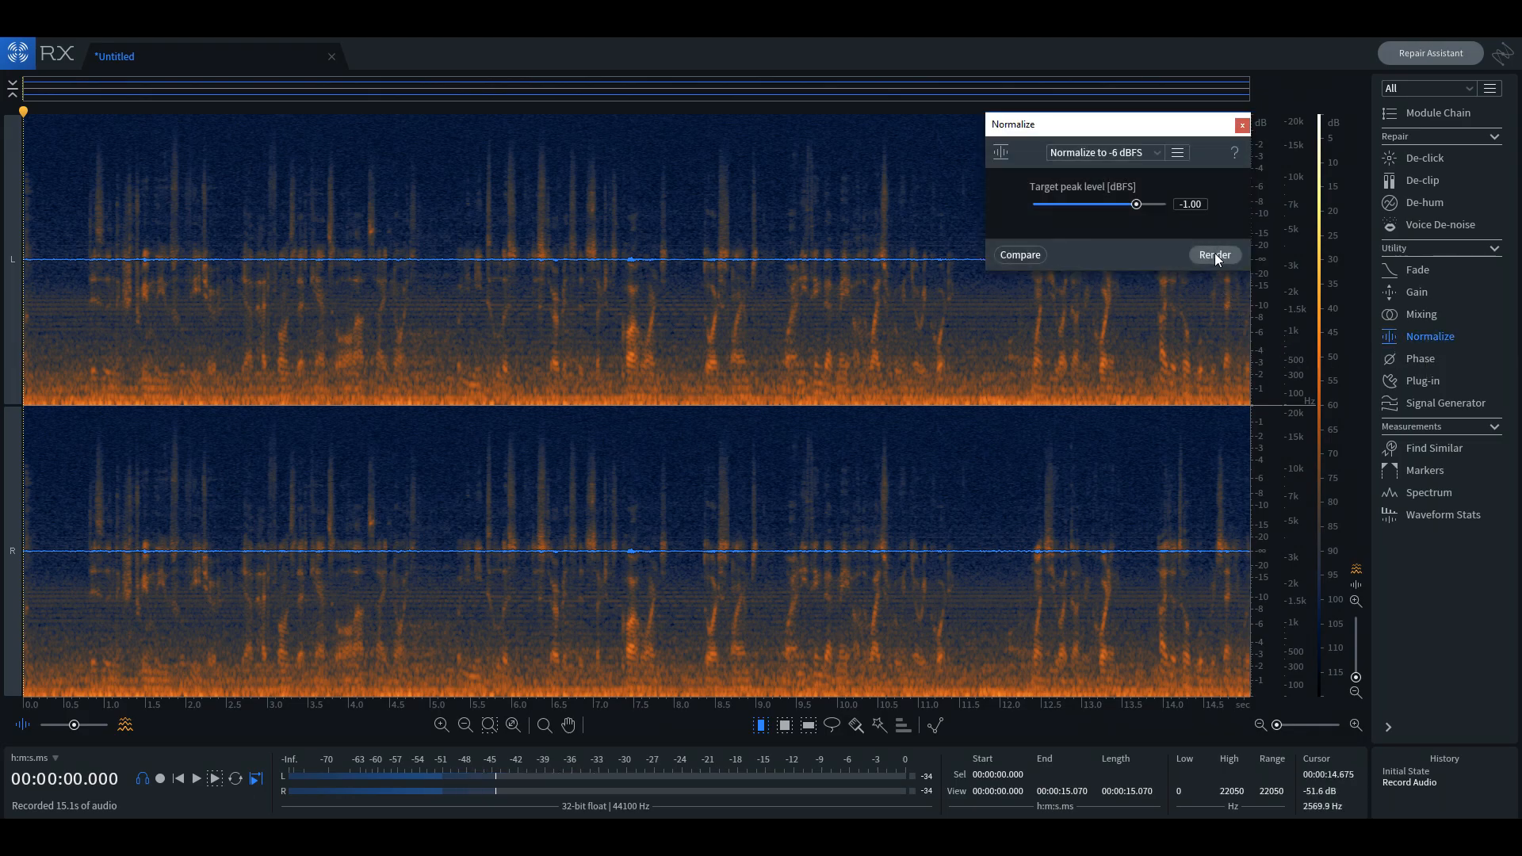
click(1213, 254)
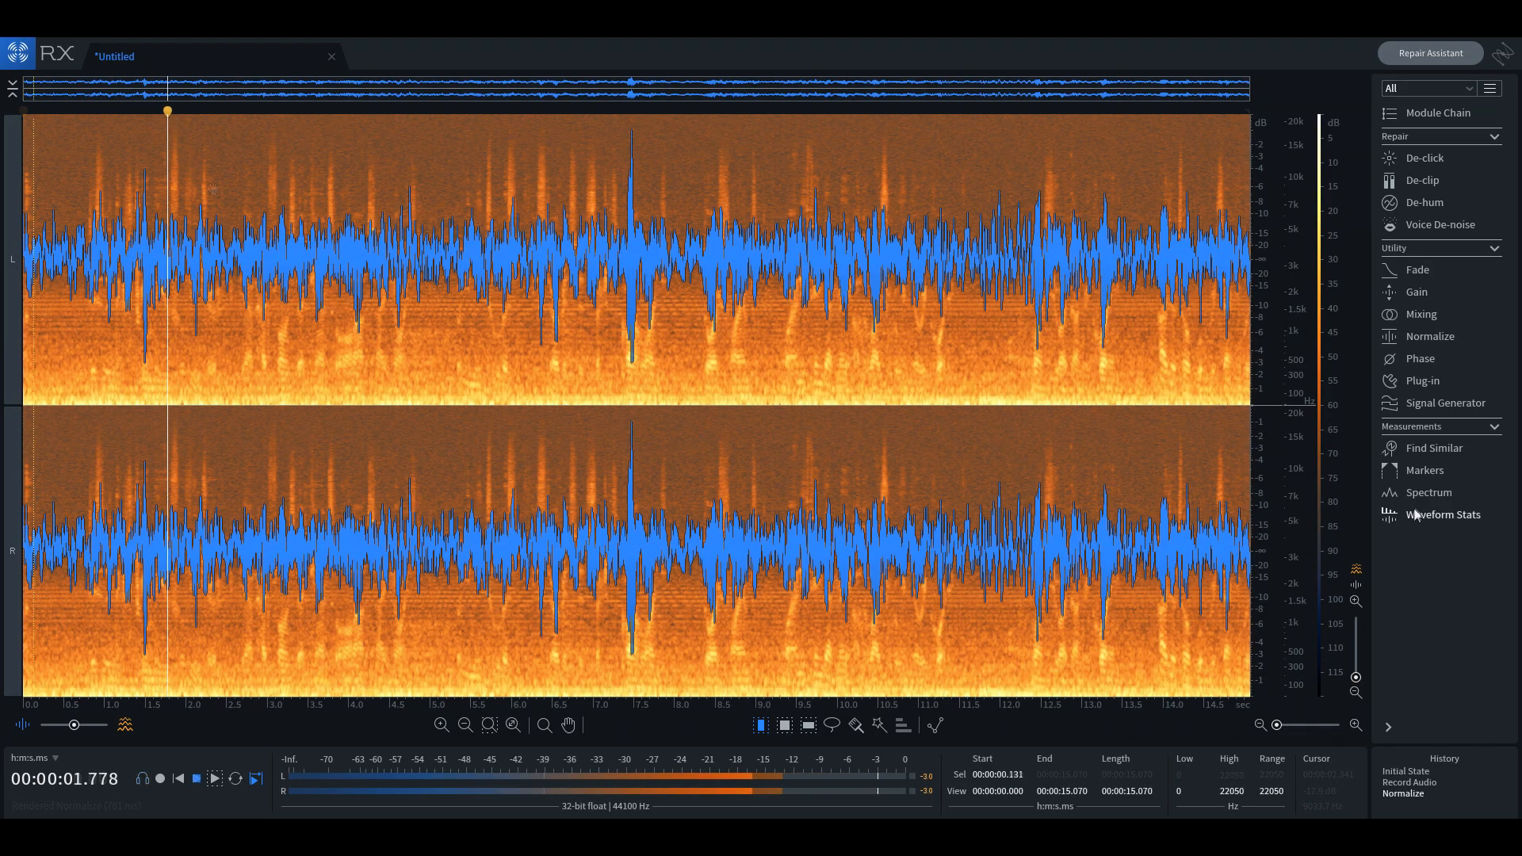
Step: View the Spectrum Analyzer, close the file, then open TASCAM_0272S12.wav
click(1428, 492)
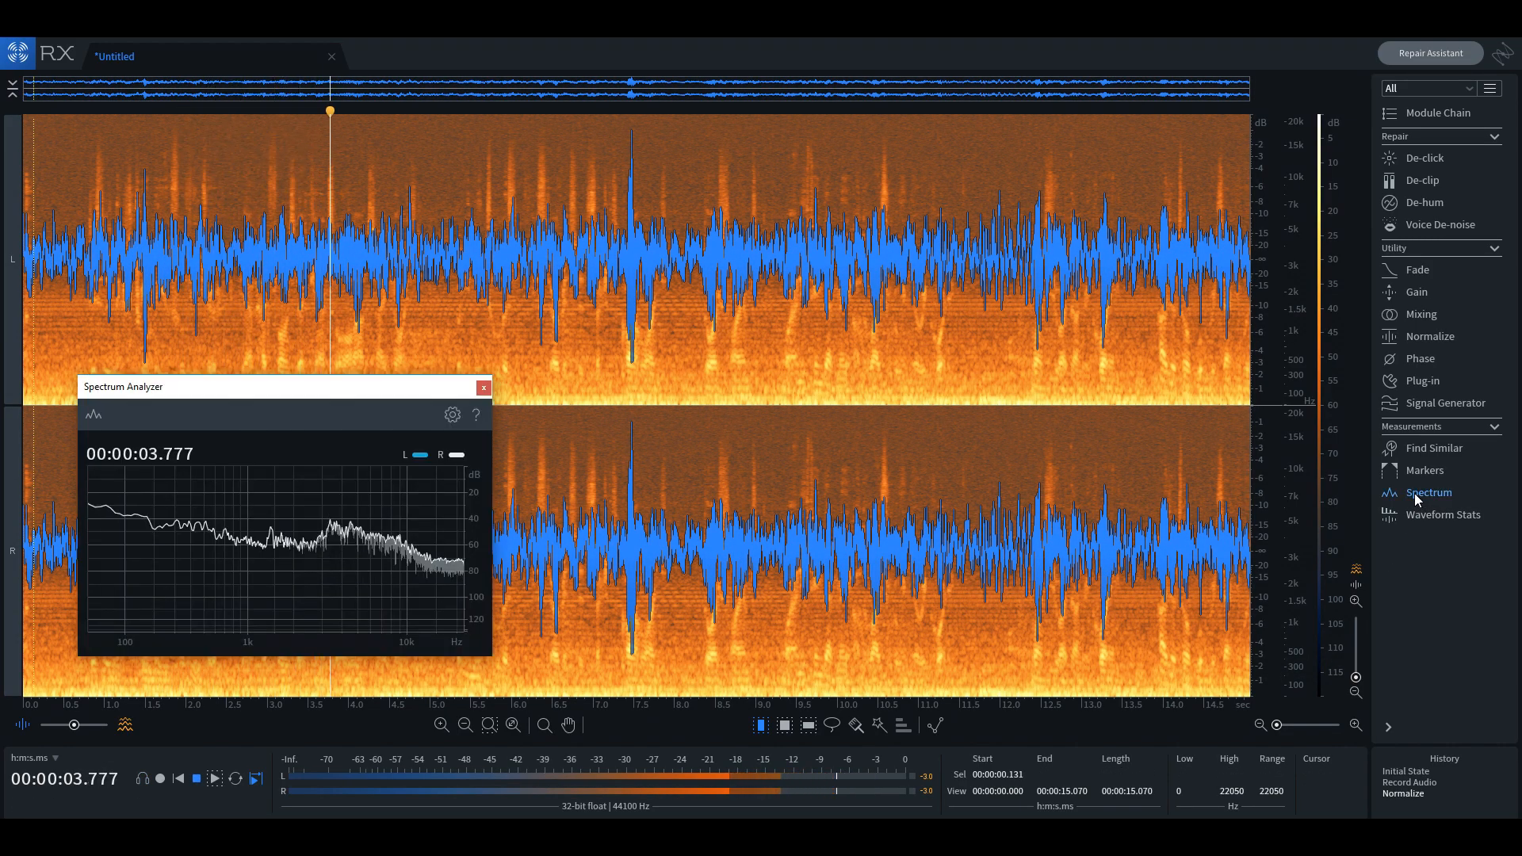
click(1441, 514)
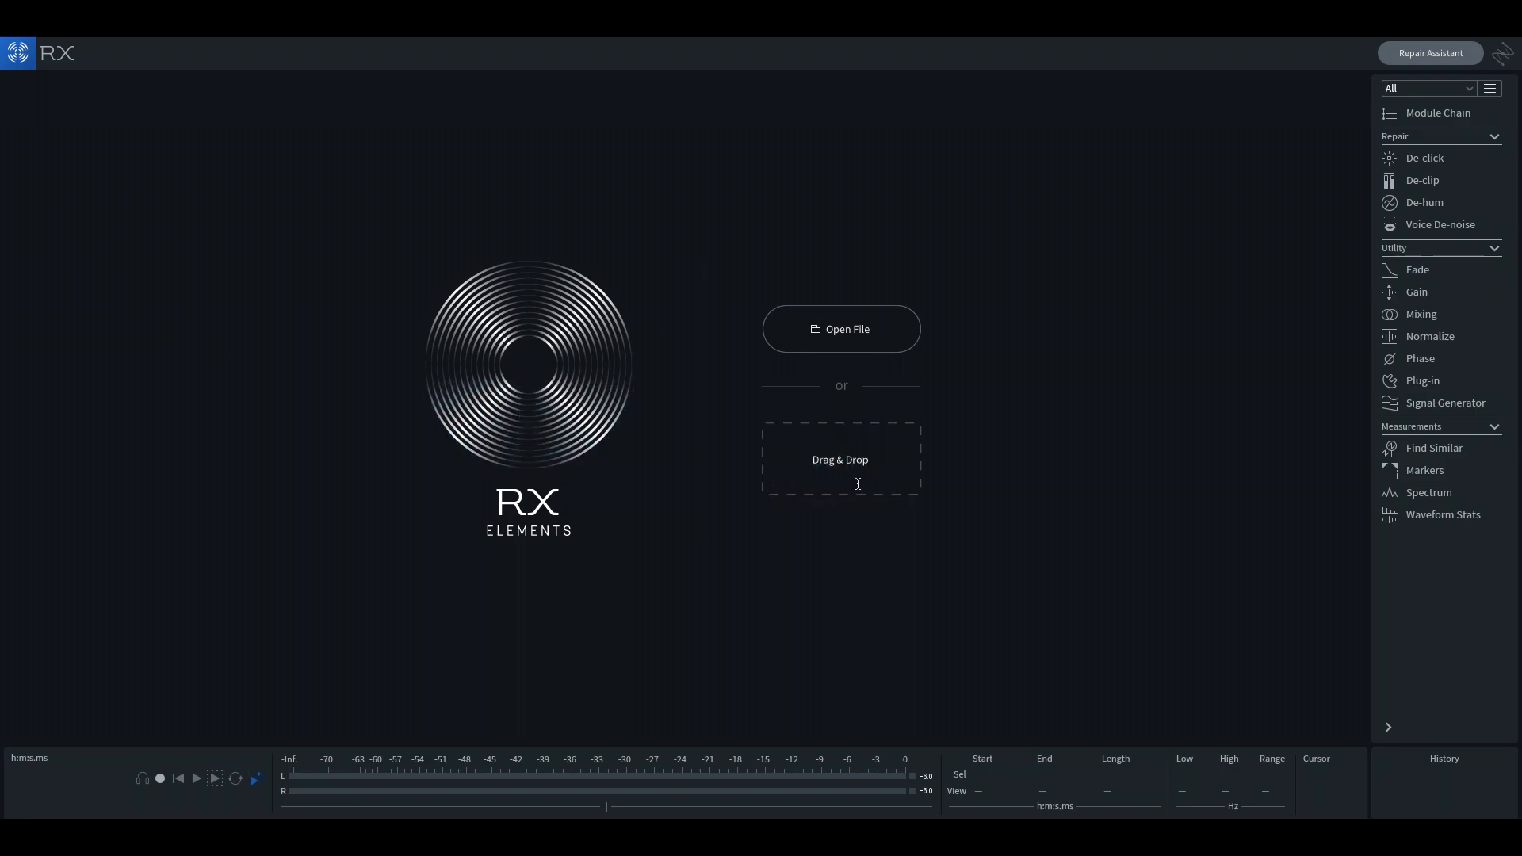
click(840, 328)
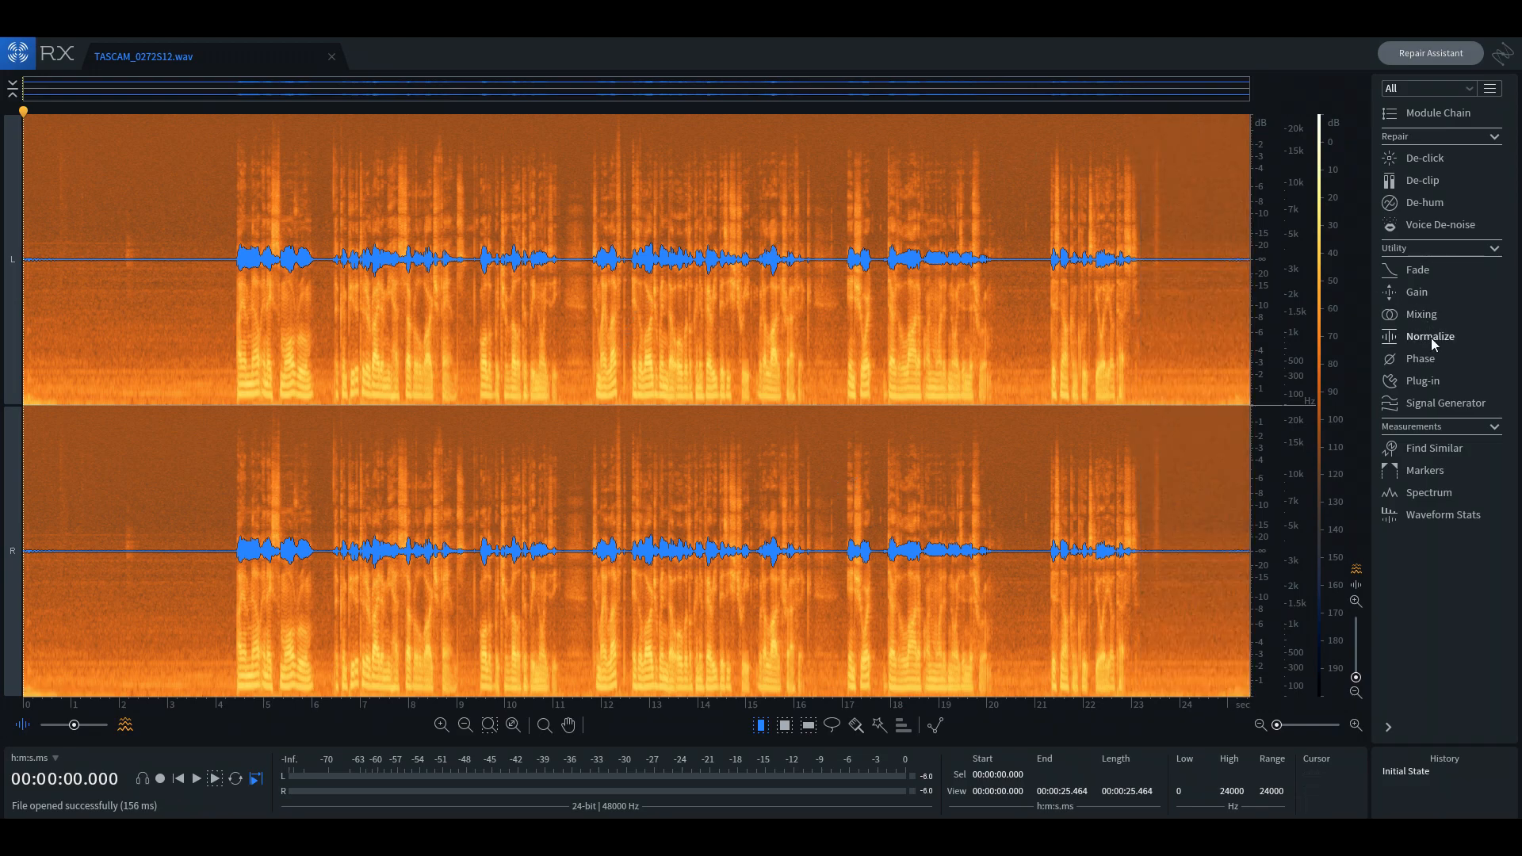
Step: Render Normalize at the -6.00 dBFS peak target on TASCAM_0272S12.wav
click(1429, 336)
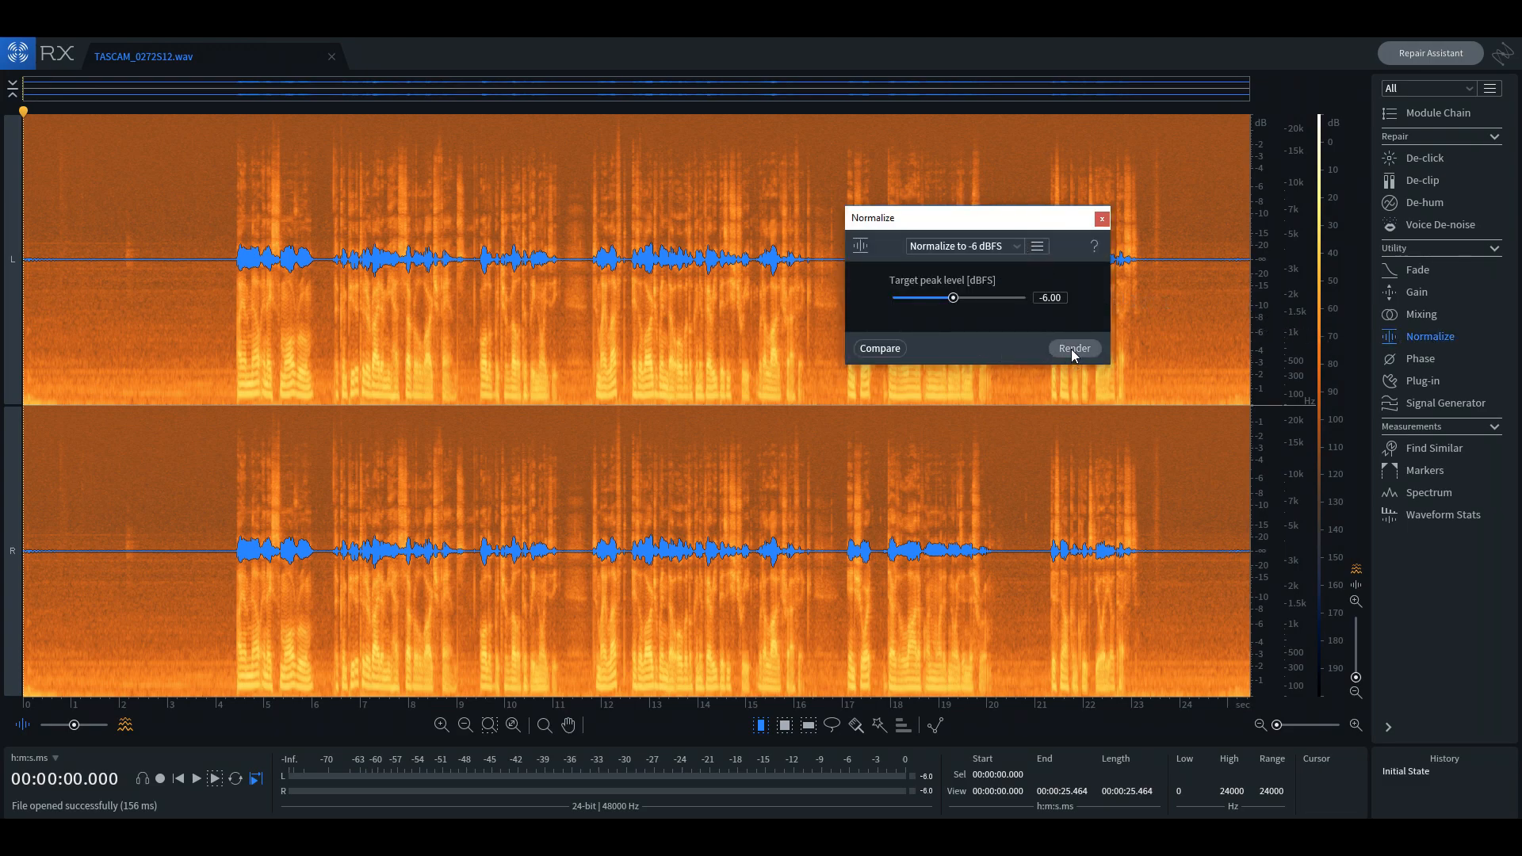
click(1072, 347)
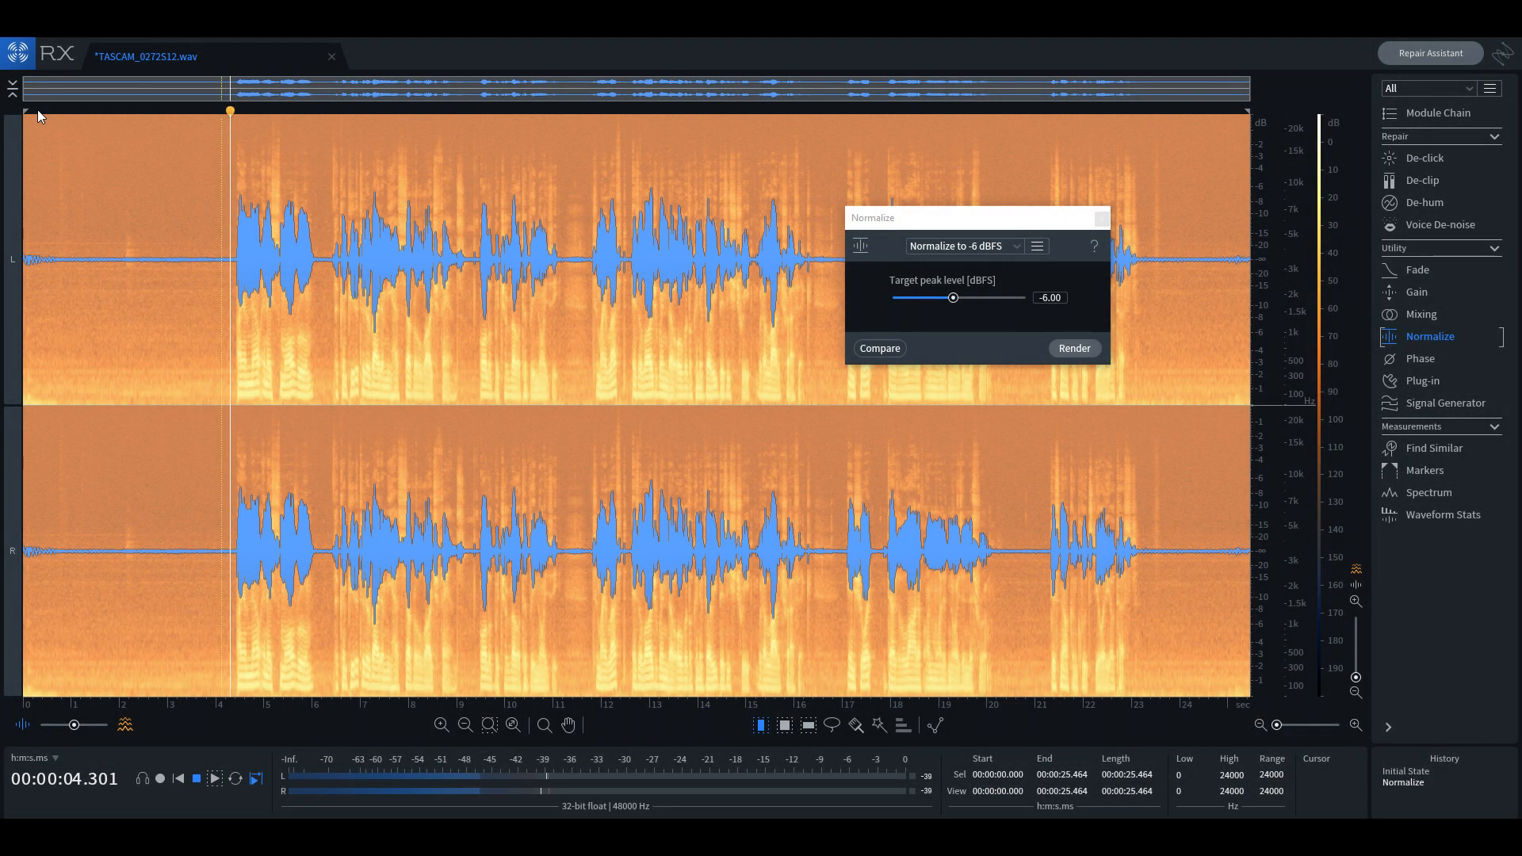
click(1073, 347)
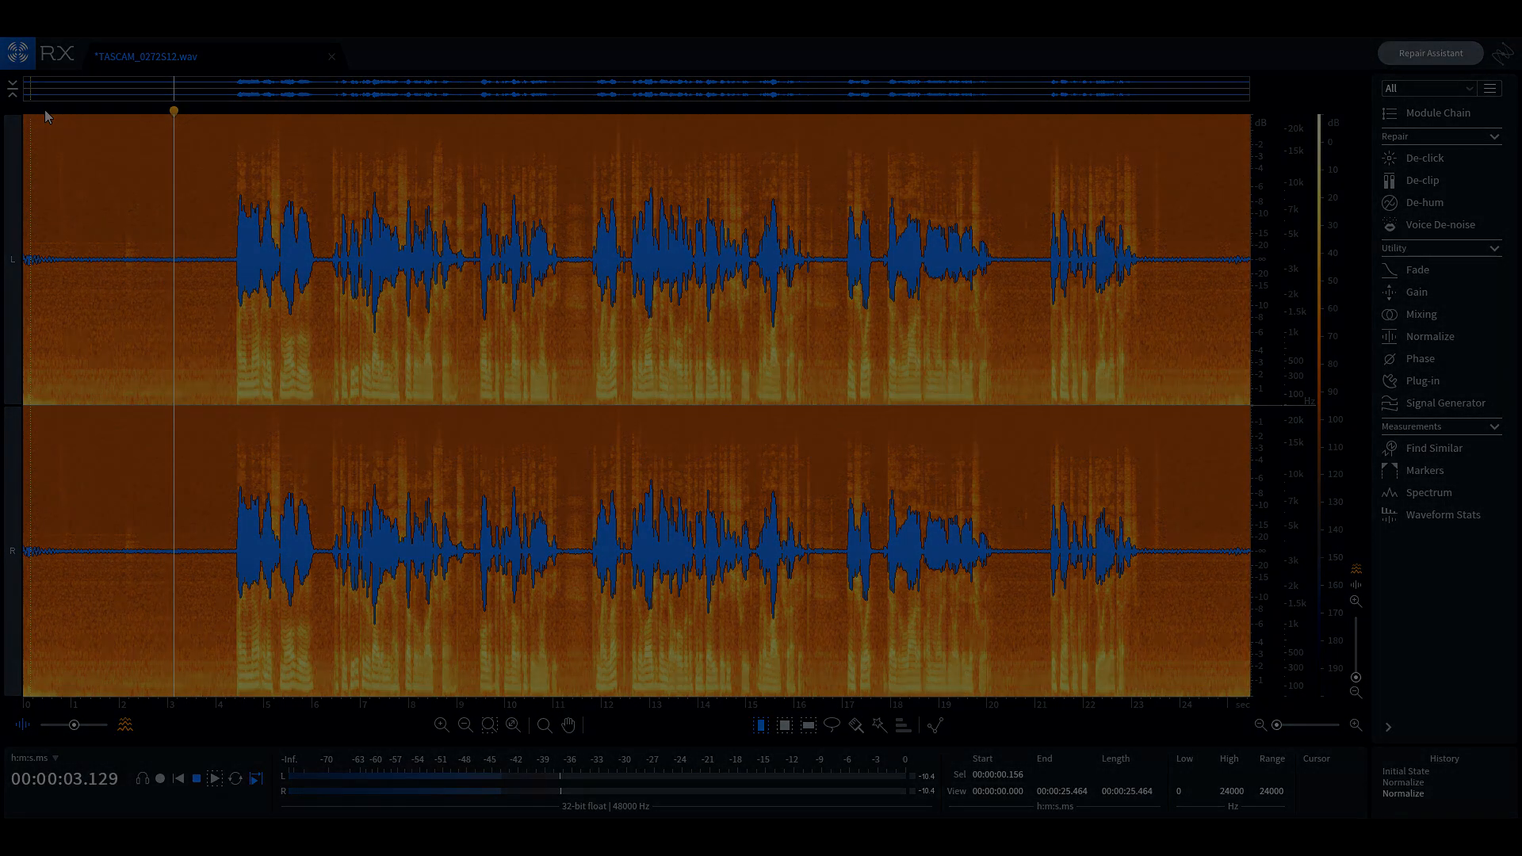
Step: Learn a noise profile in Voice De-noise with Adaptive mode switched off
click(1440, 224)
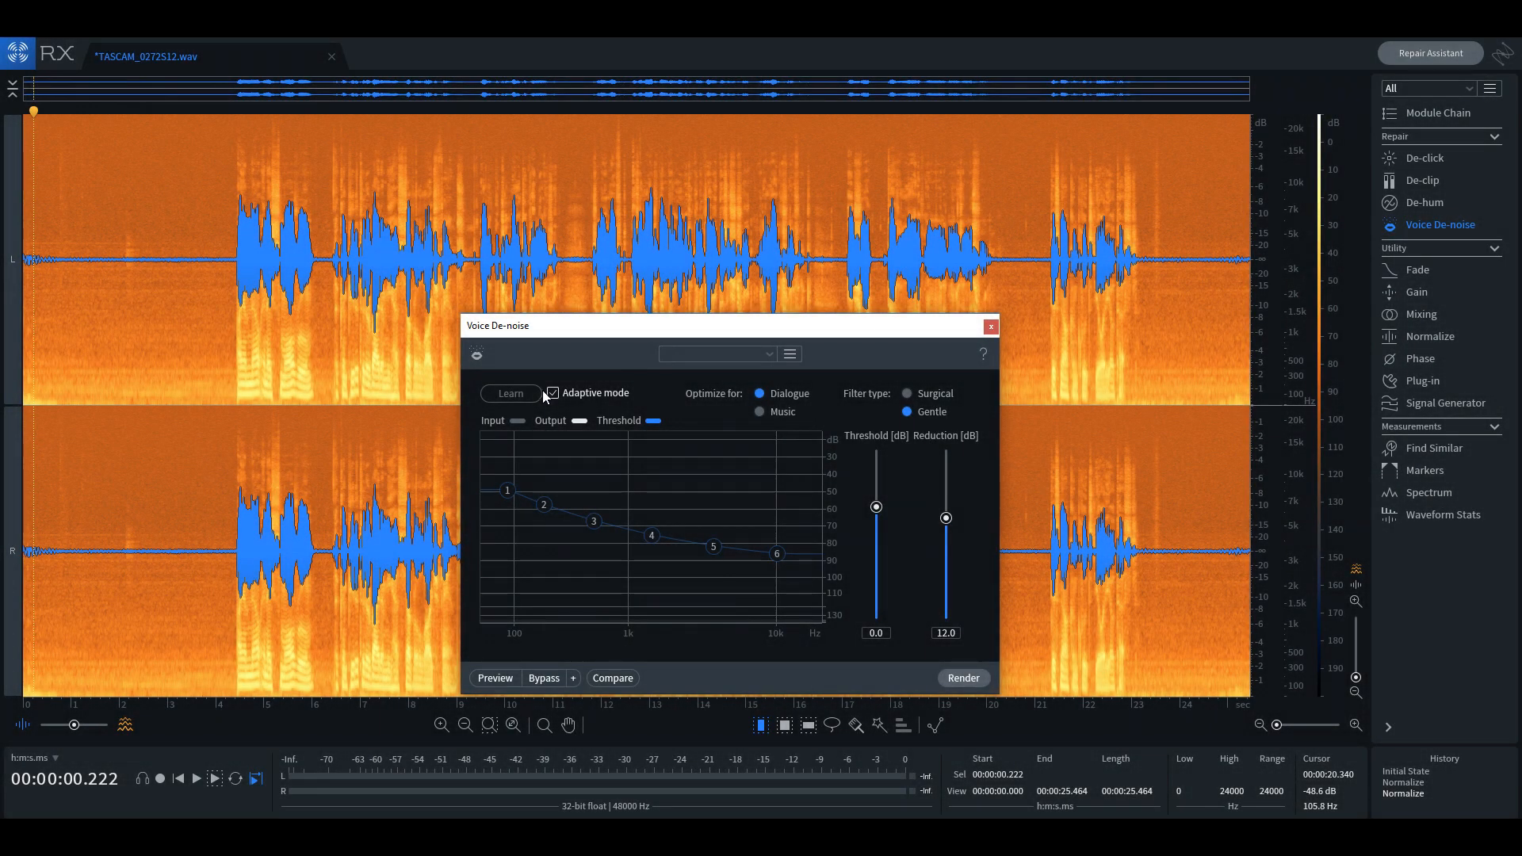
click(551, 393)
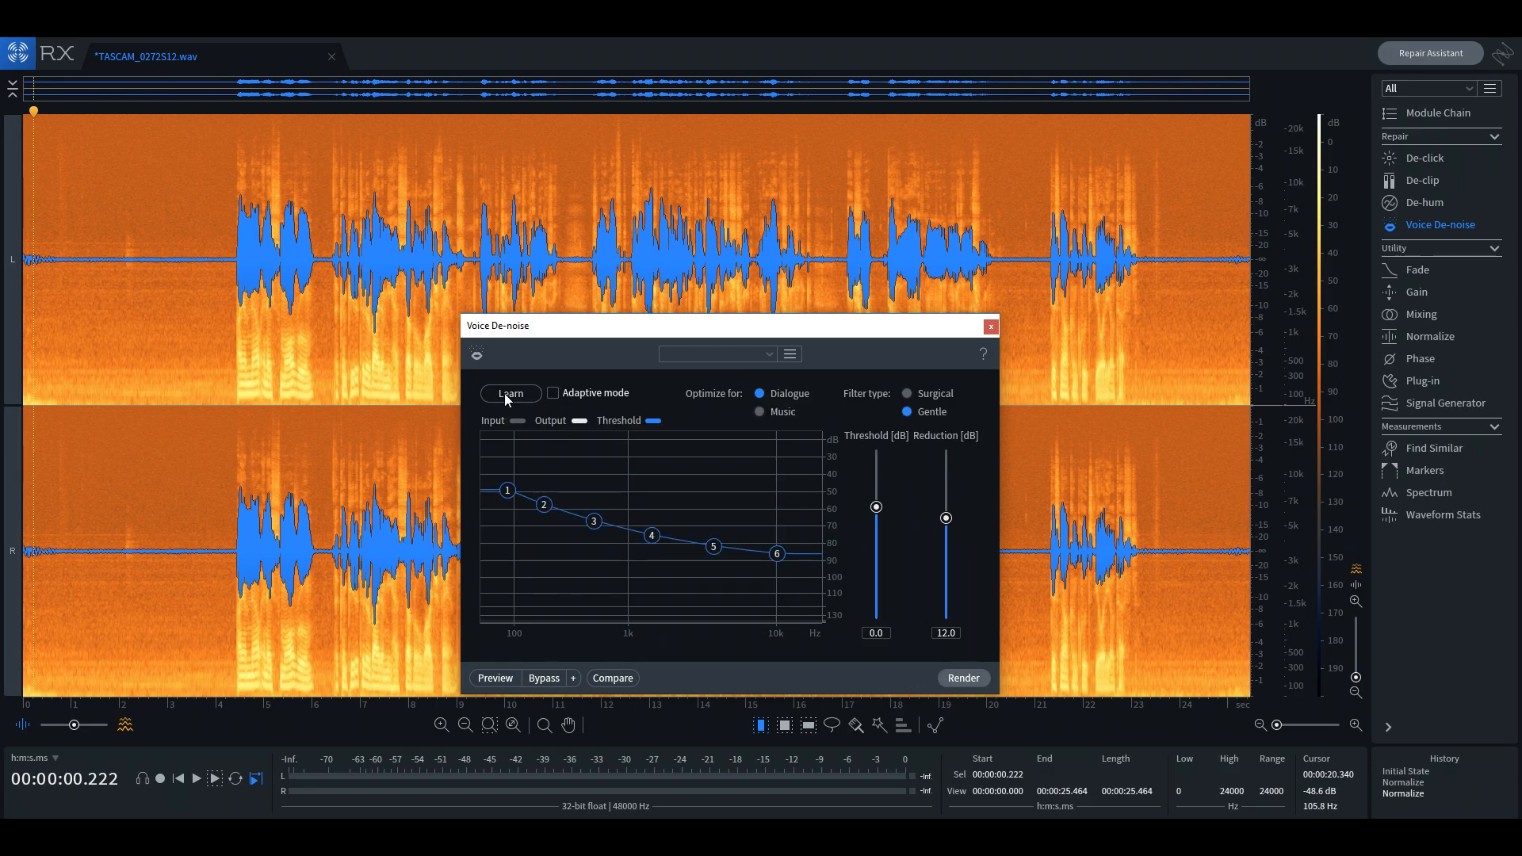
click(509, 393)
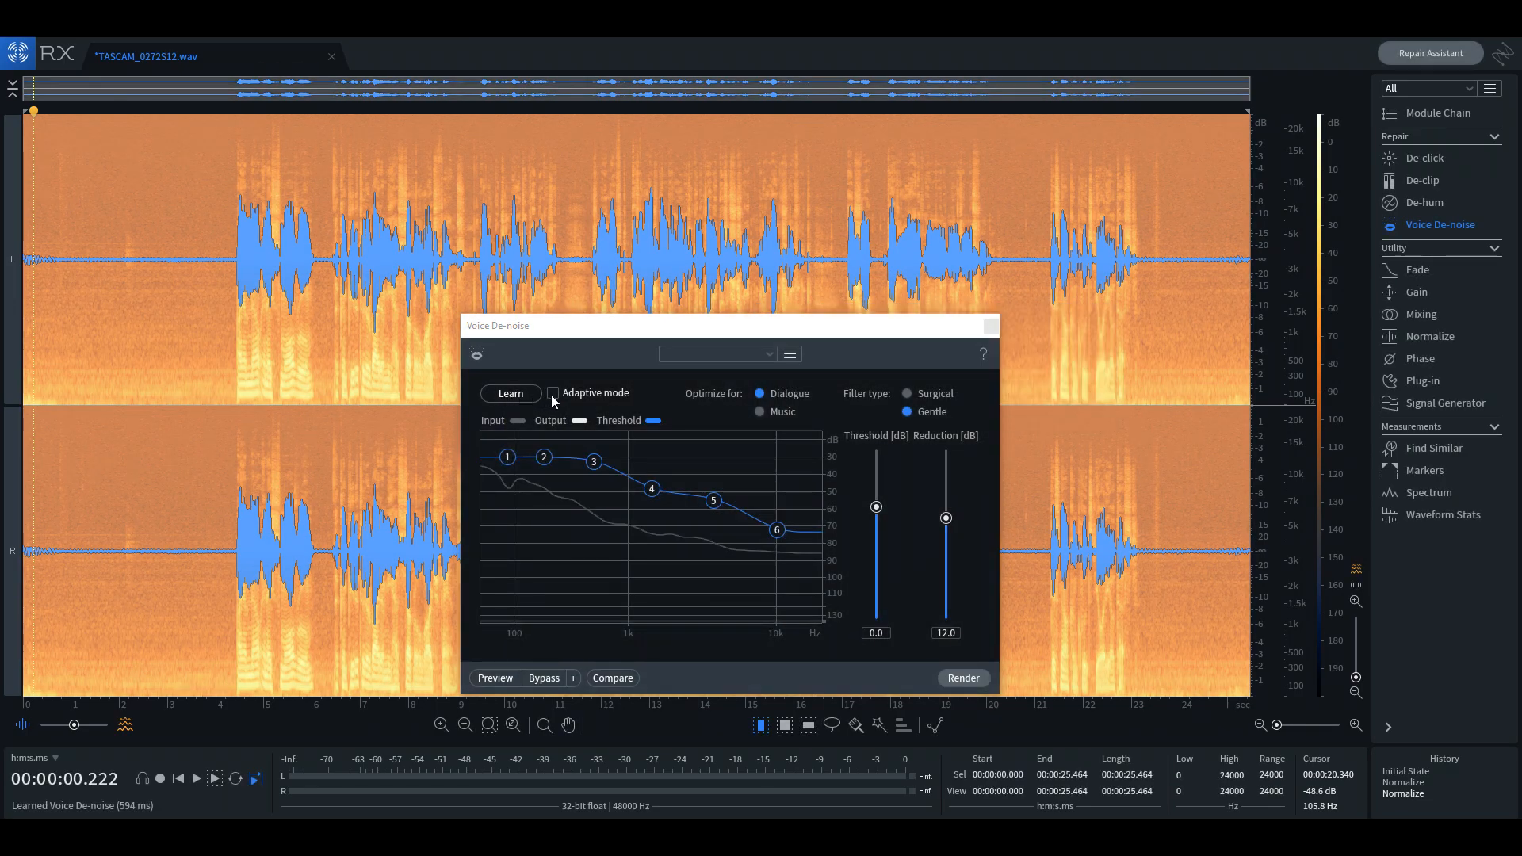
click(553, 394)
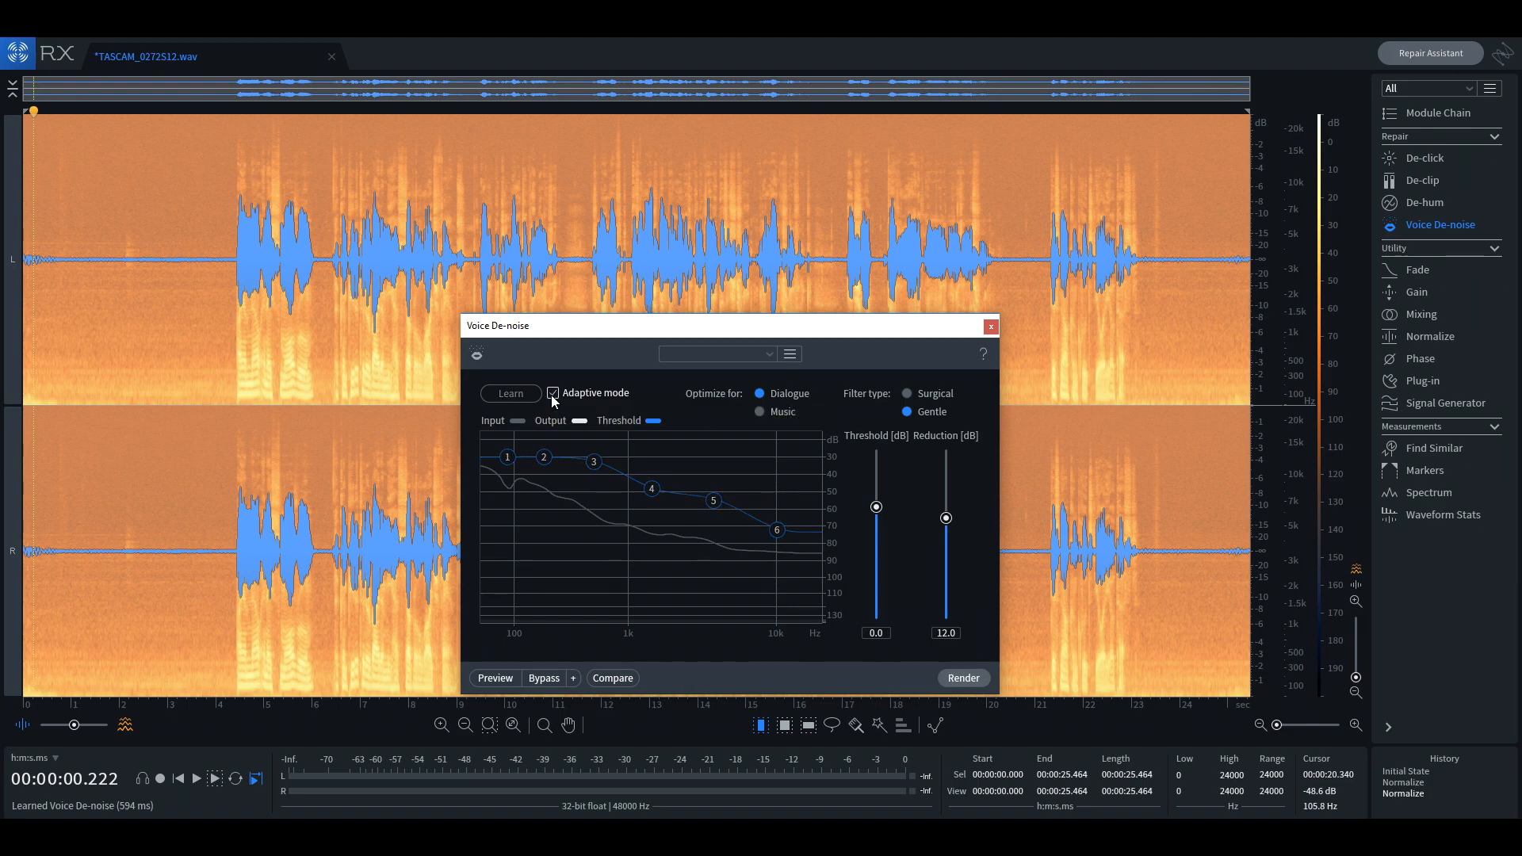
click(552, 393)
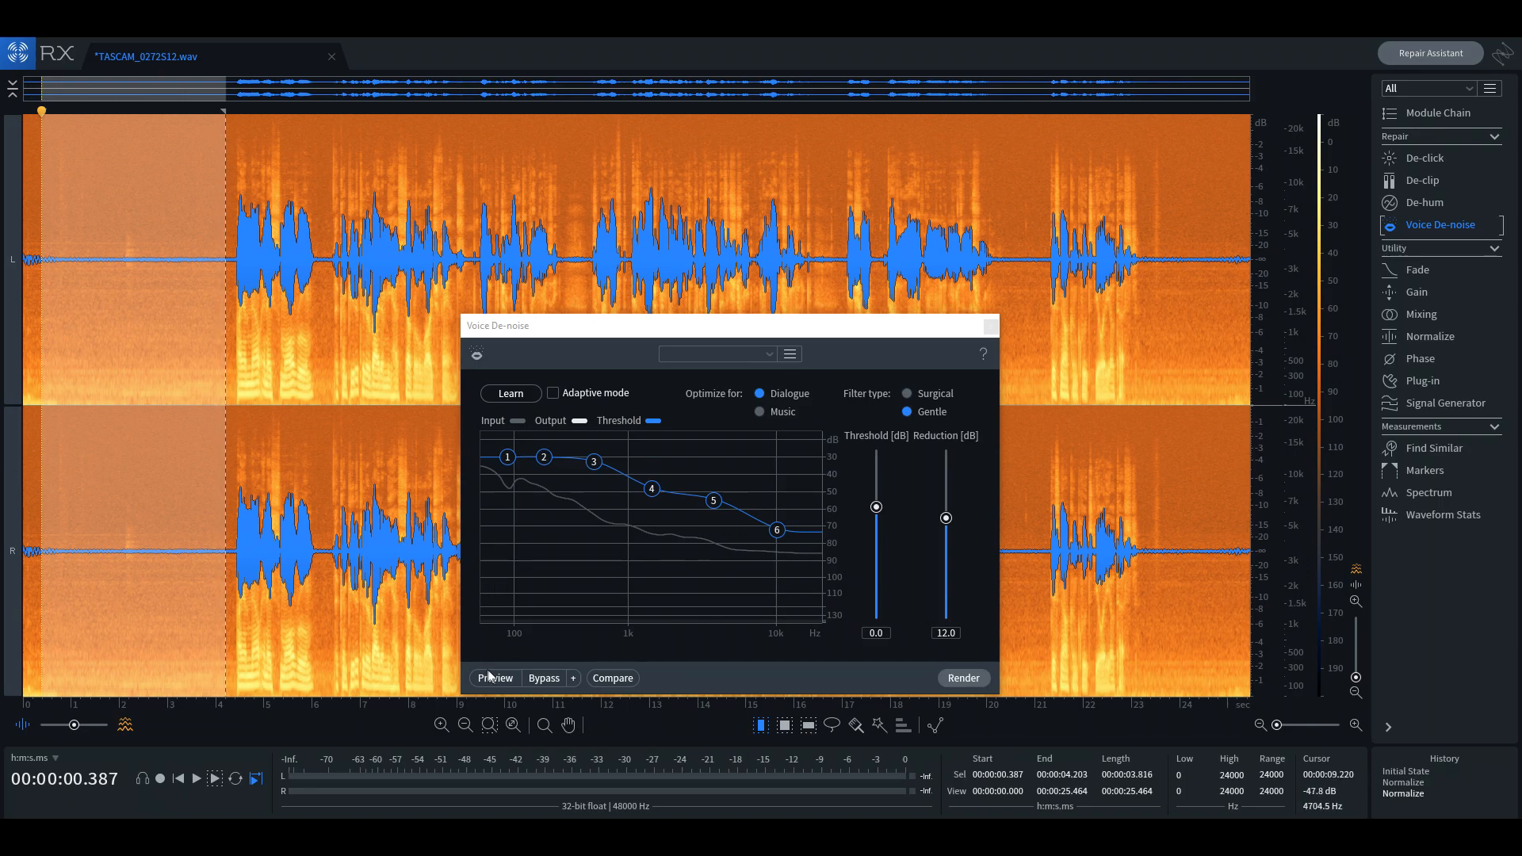
Step: Audition the de-noised opening seconds, then stop the preview
click(495, 677)
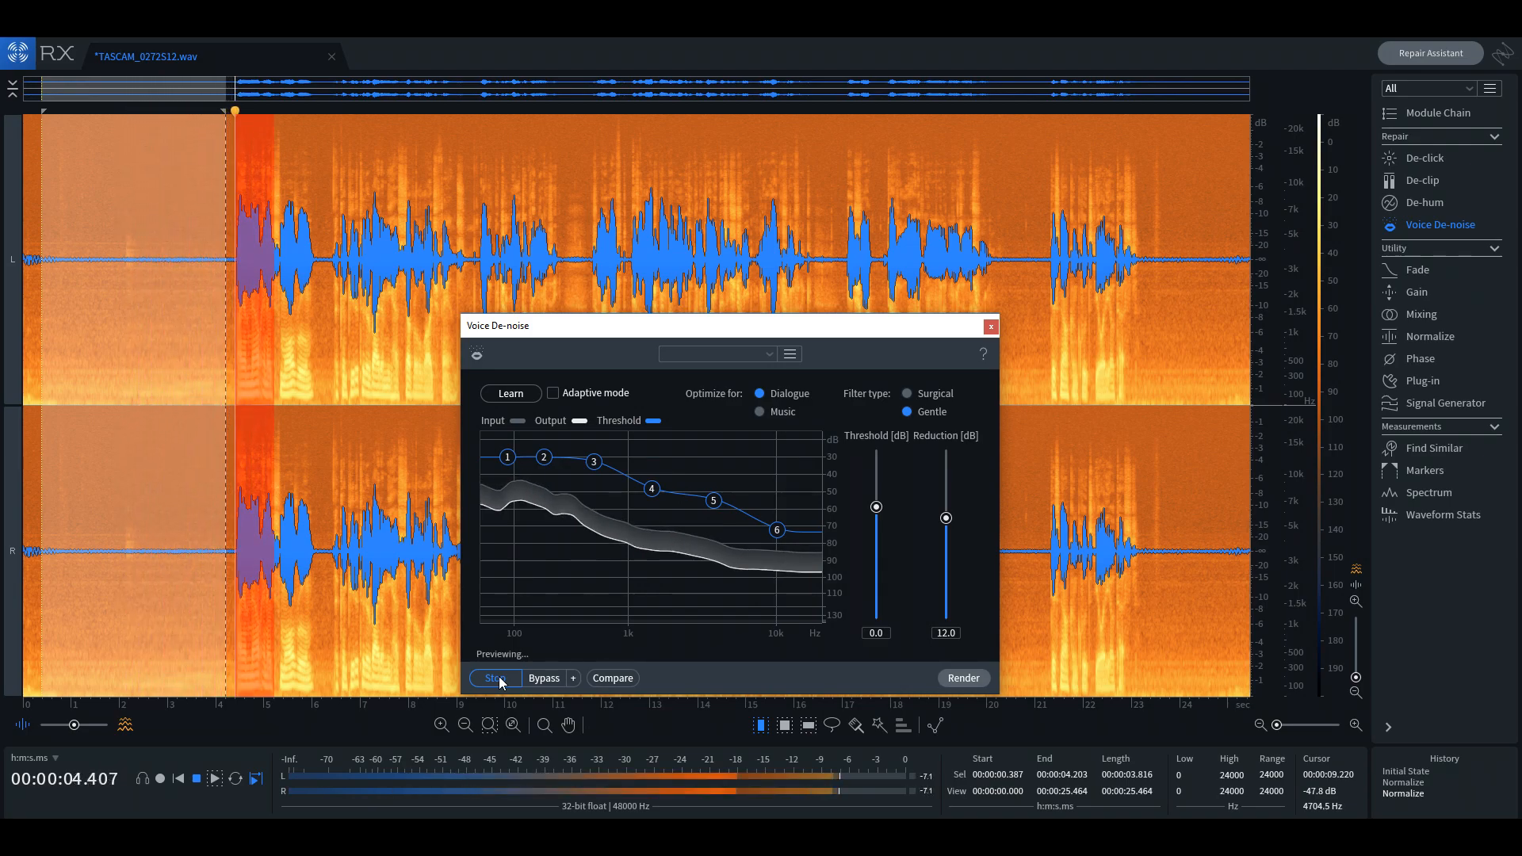
click(553, 393)
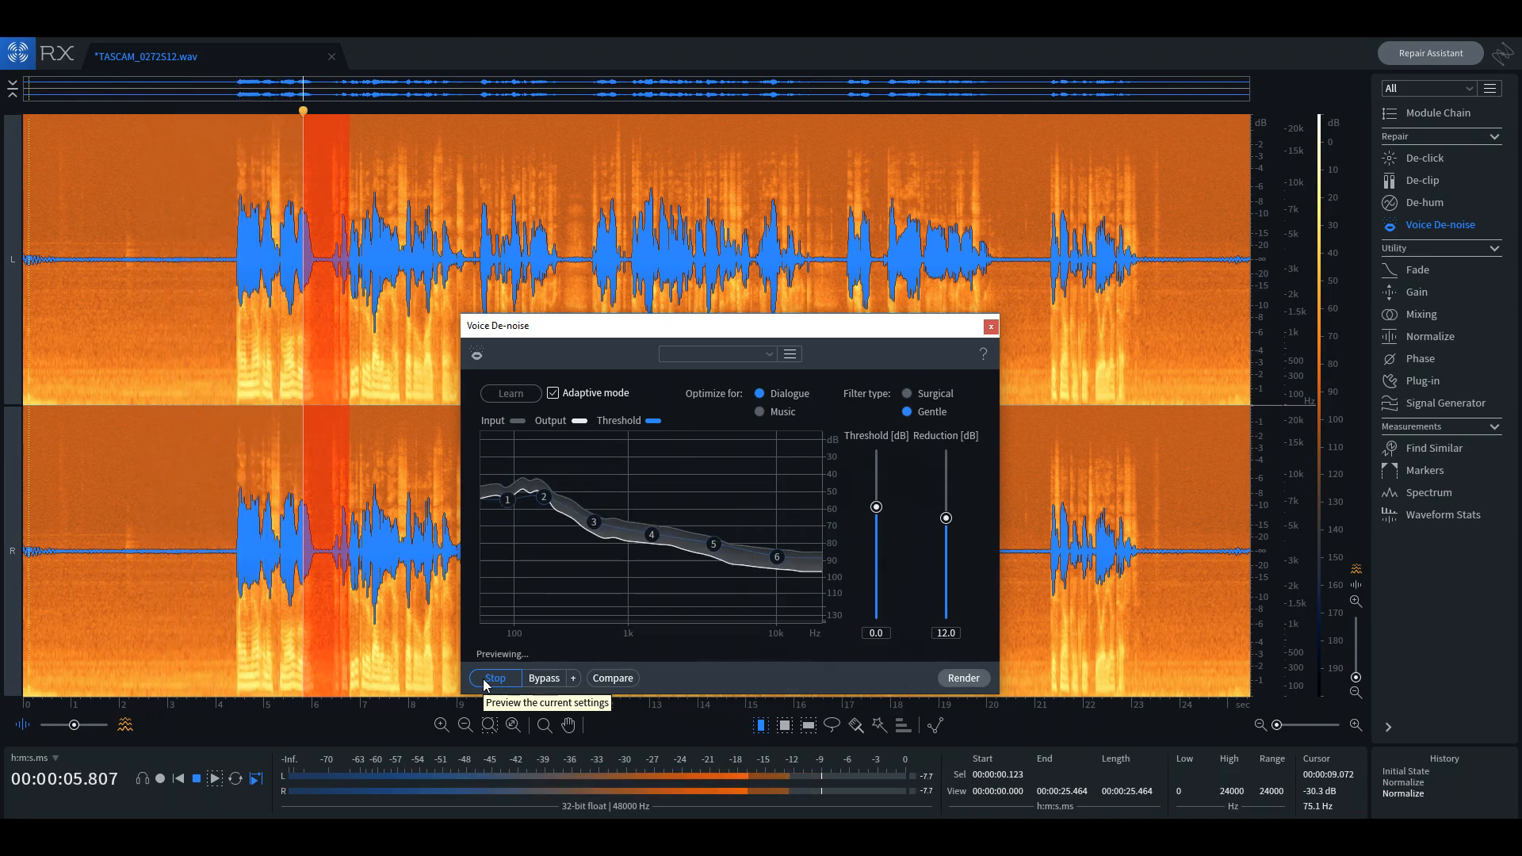
click(962, 677)
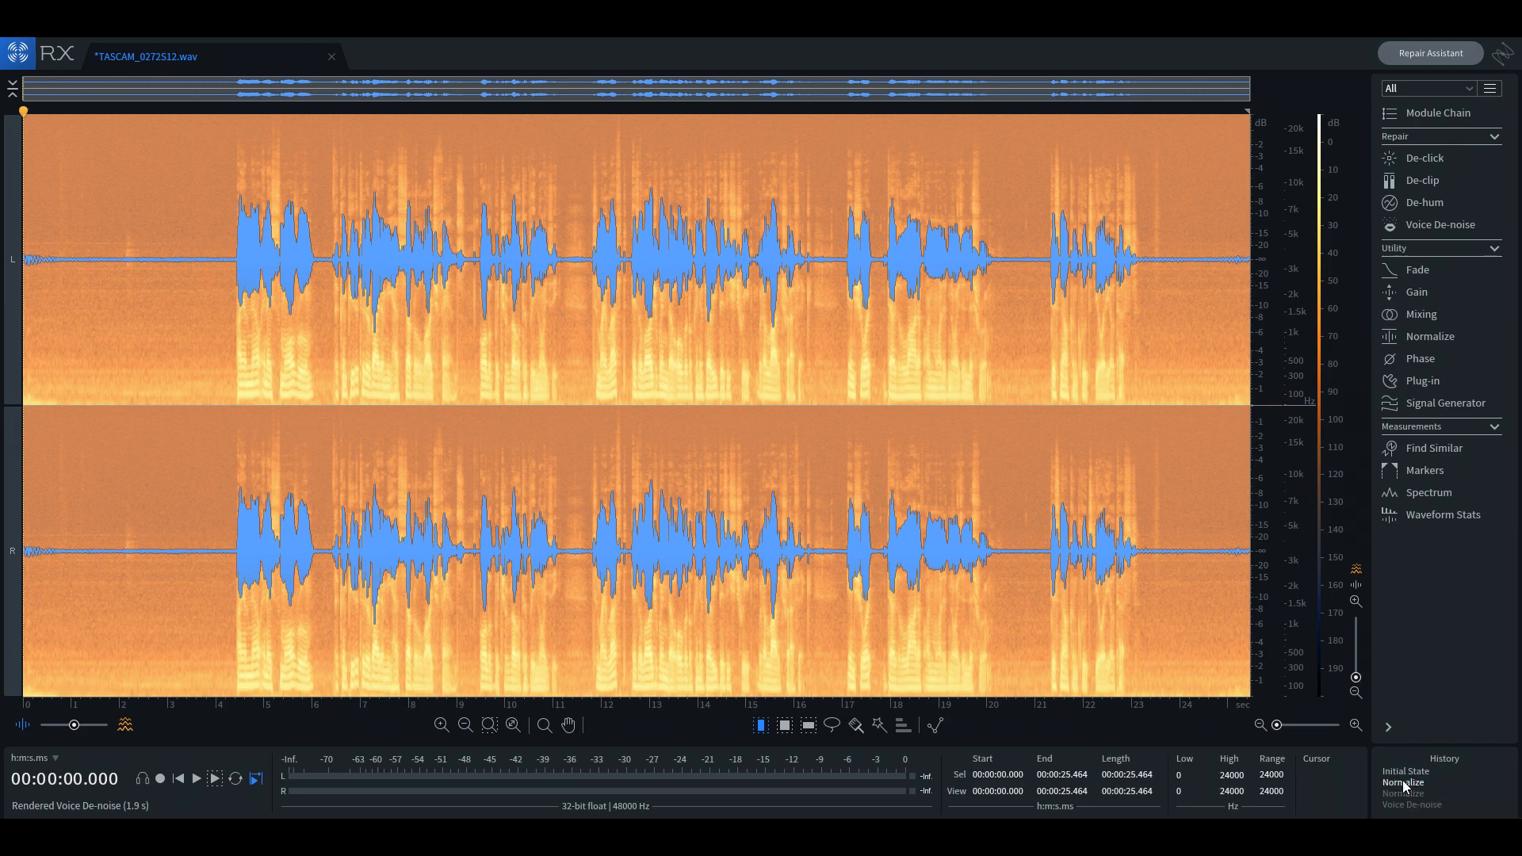
Step: Render a second Voice De-noise pass on TASCAM_0272S12.wav
click(1404, 771)
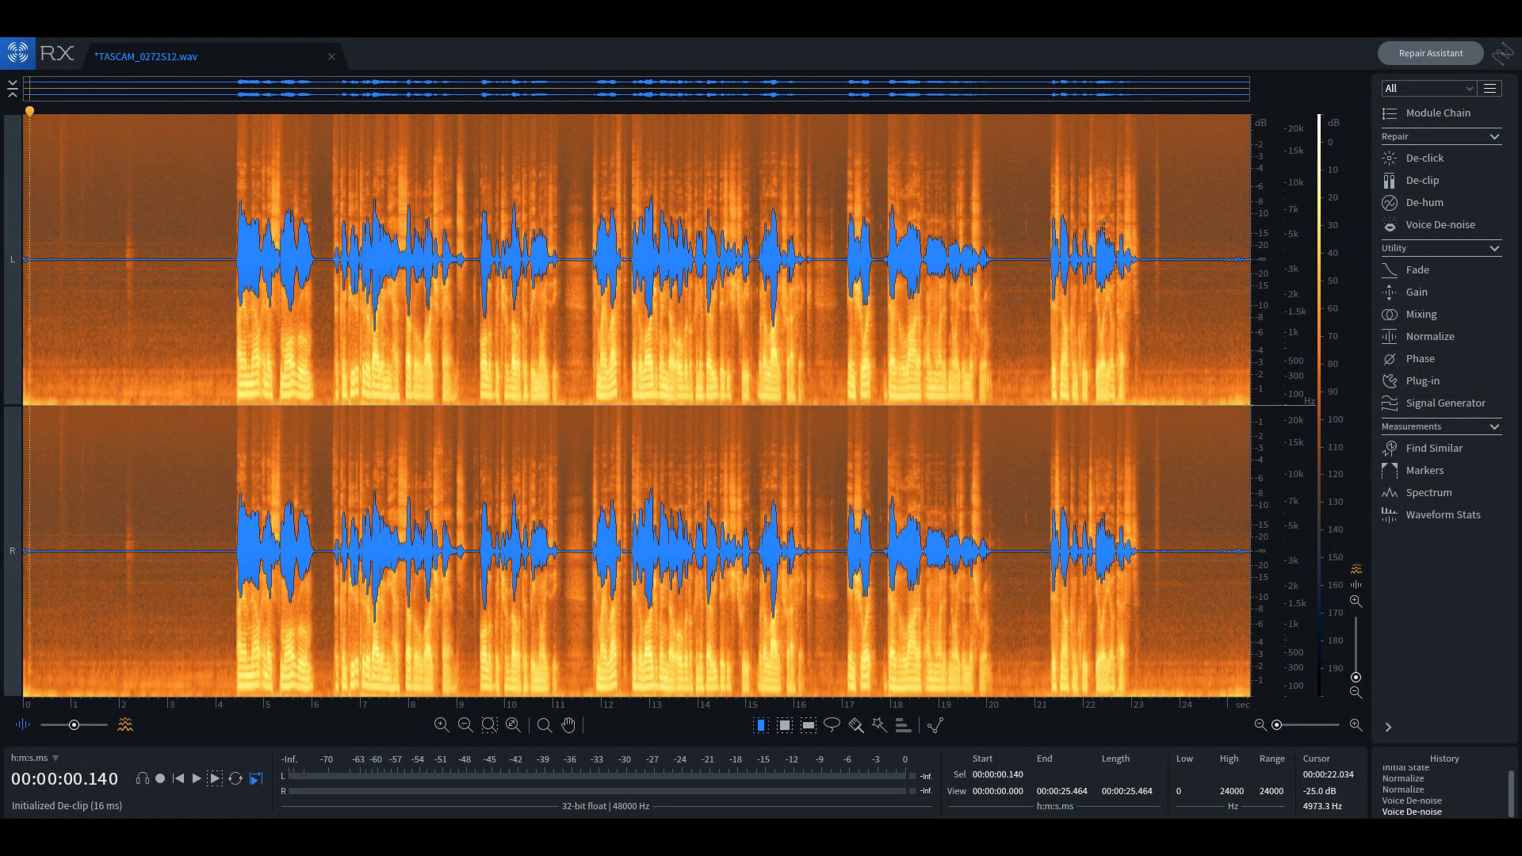
mouse_move(1423, 157)
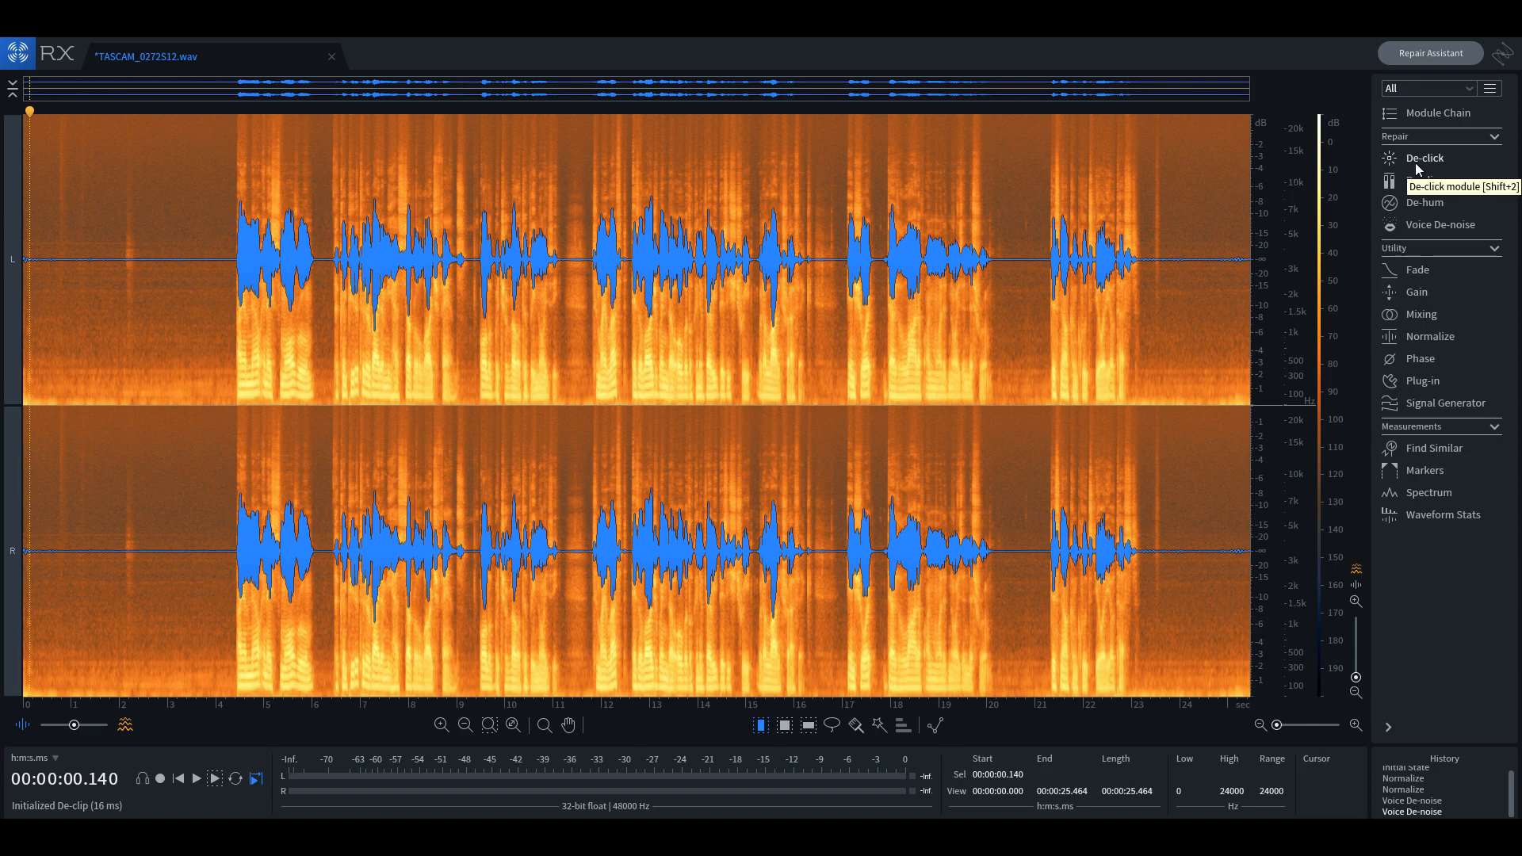
Step: Set De-click sensitivity to 4.0, audition clicks only, then render the repair
click(1423, 157)
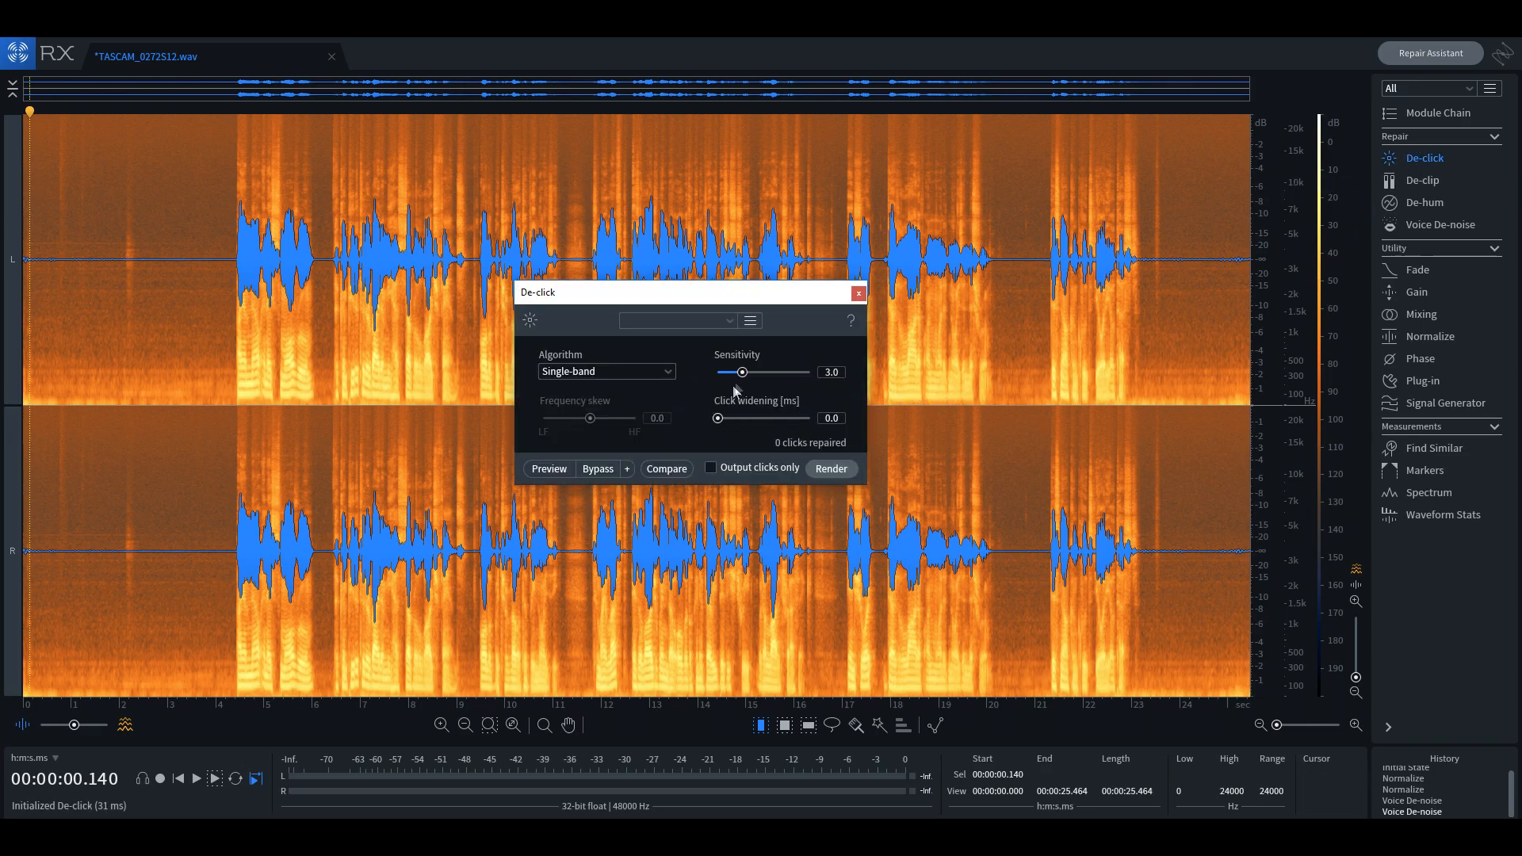
drag(740, 372, 748, 372)
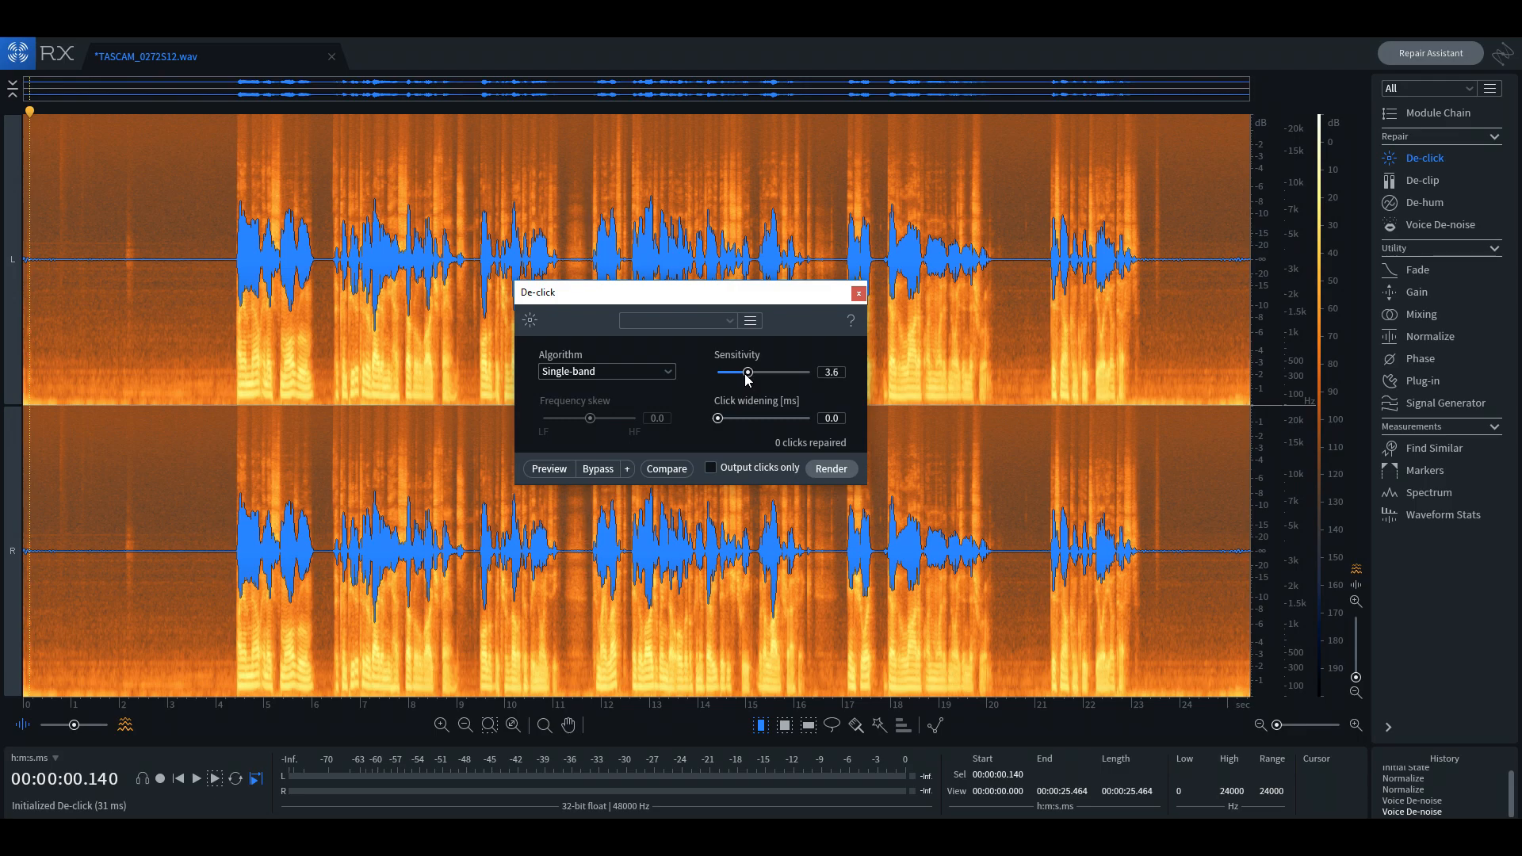
drag(747, 372, 752, 372)
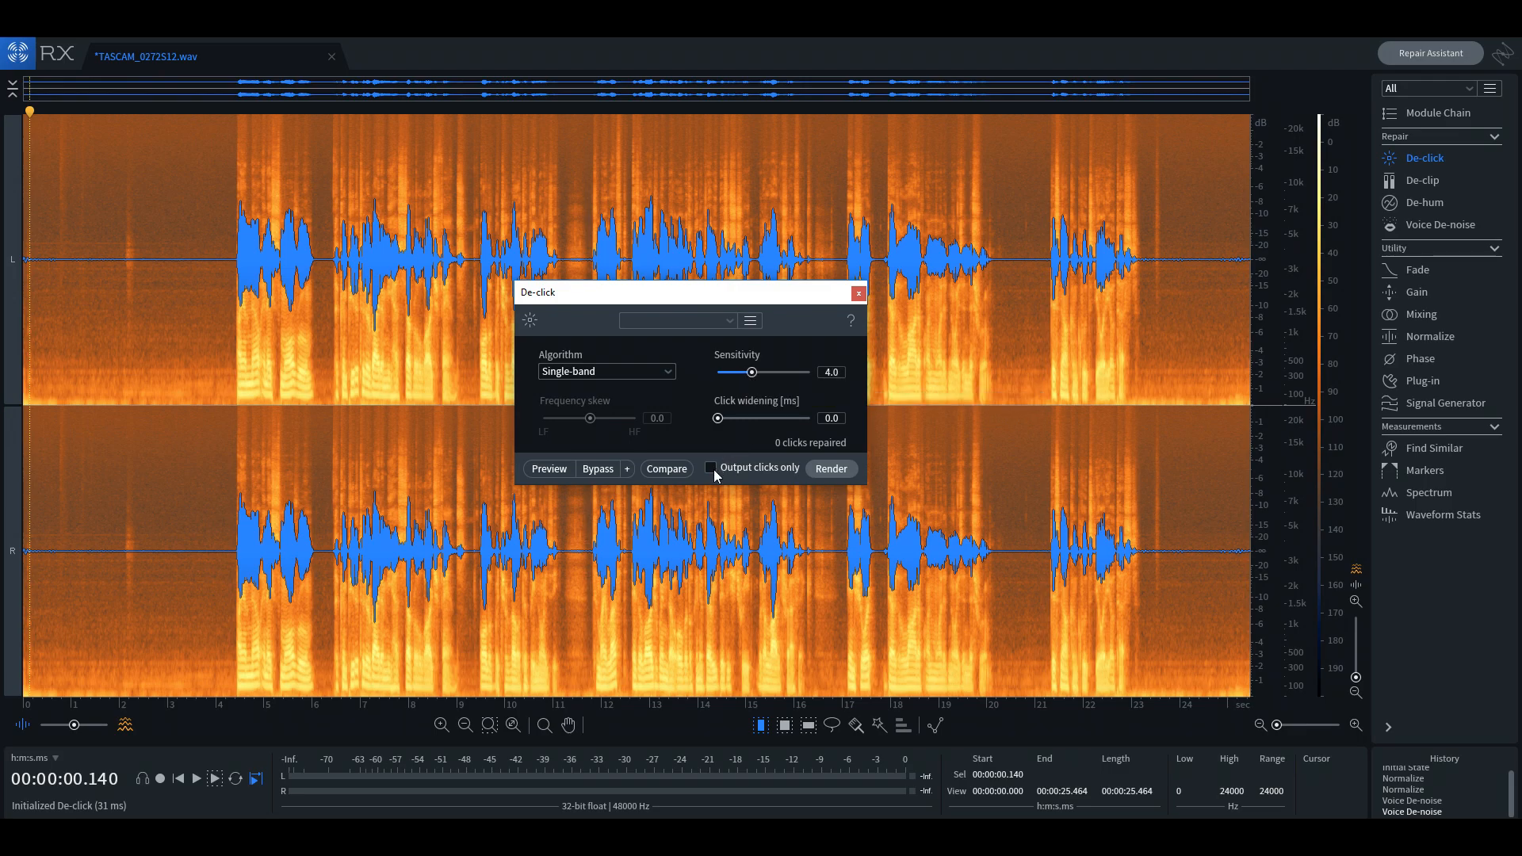
click(710, 468)
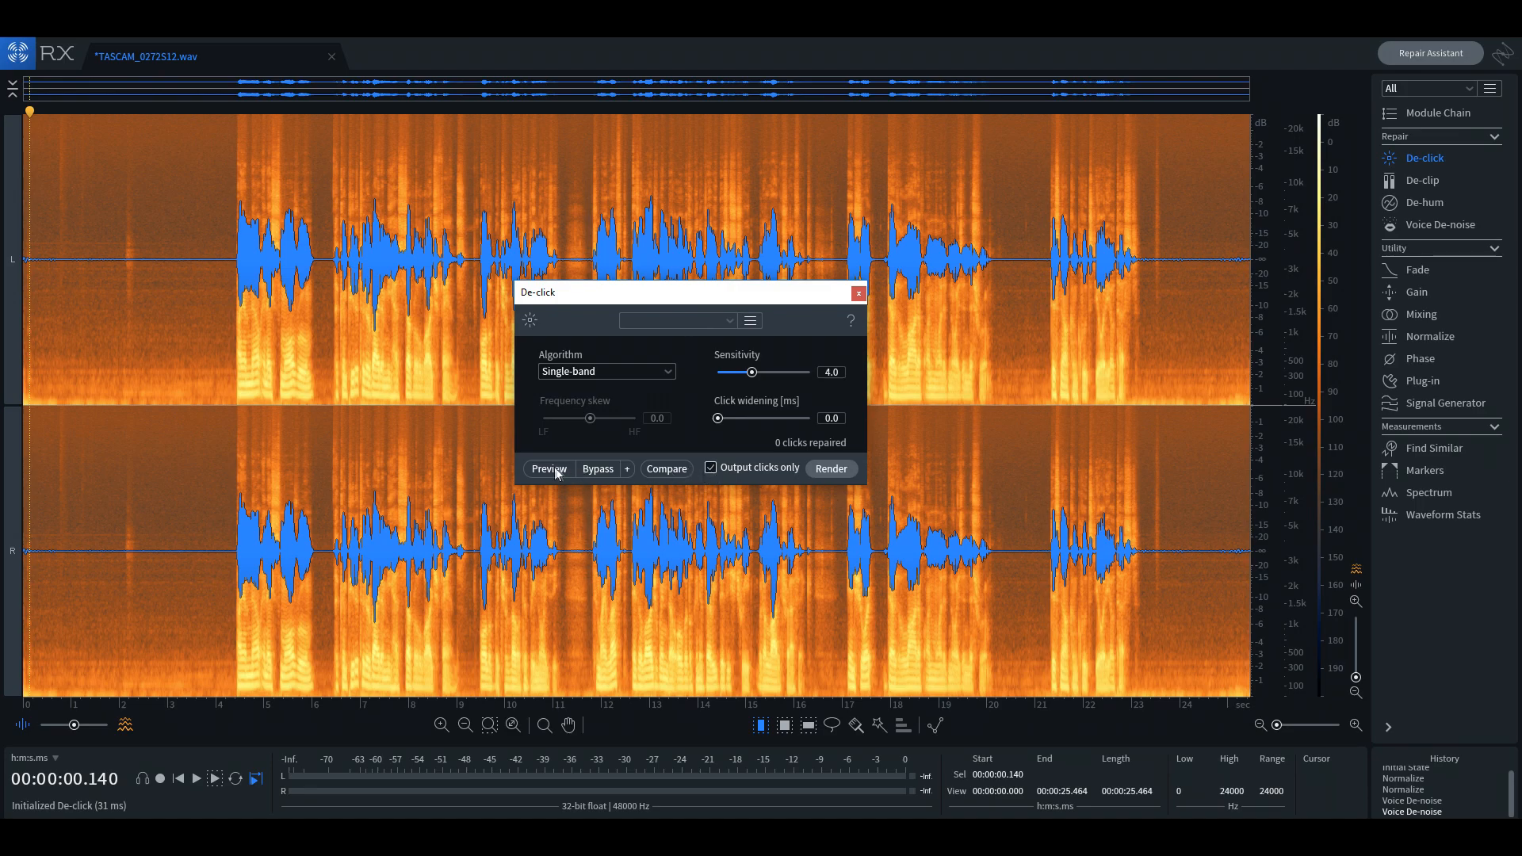
click(548, 469)
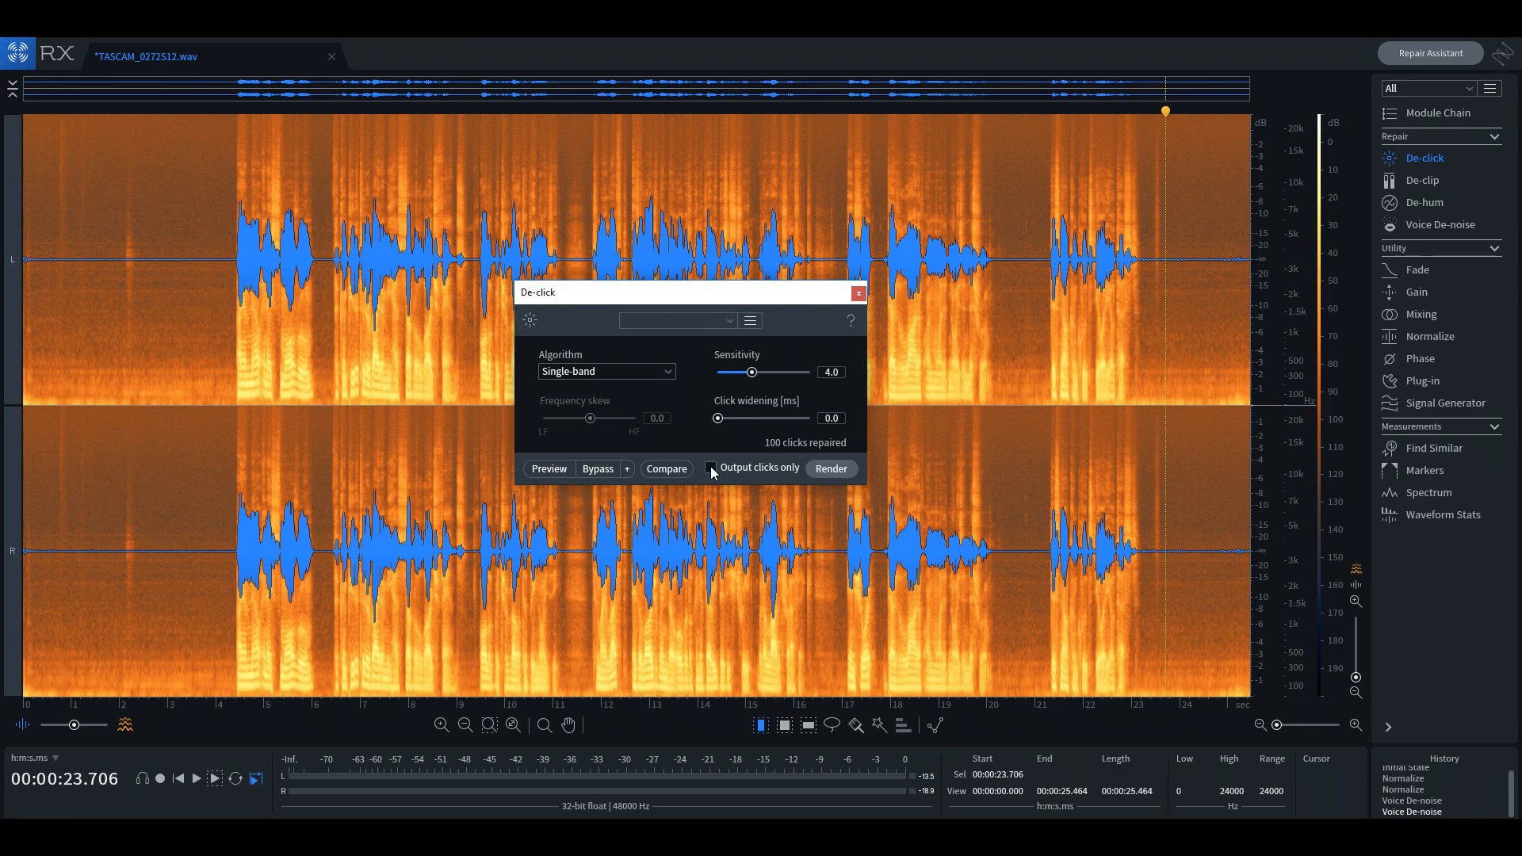
click(829, 468)
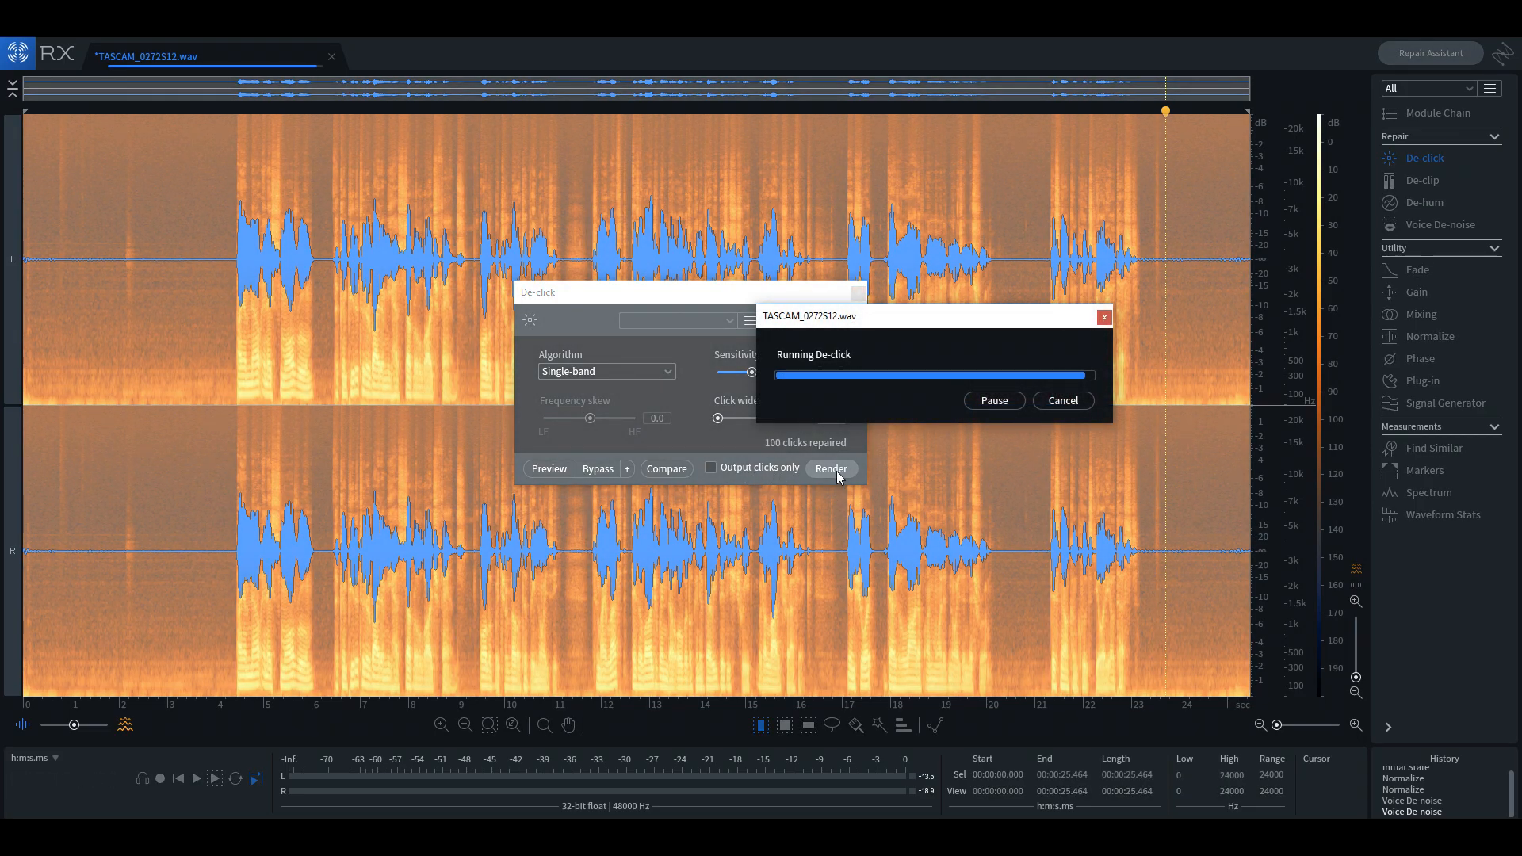
click(830, 467)
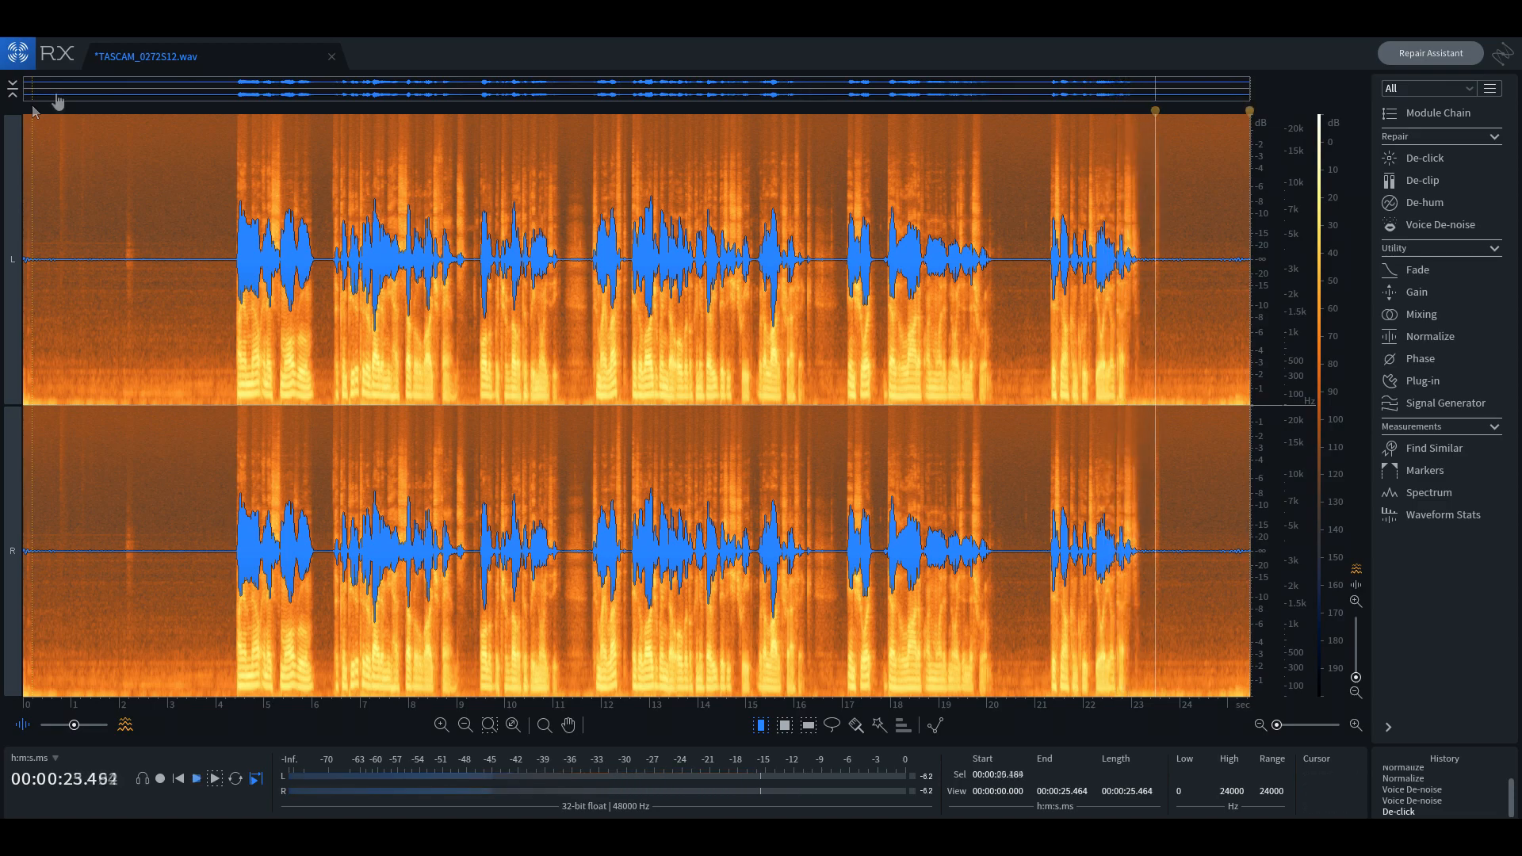
Step: Export the cleaned audio as a 24-bit WAV named 'Fixed'
click(17, 53)
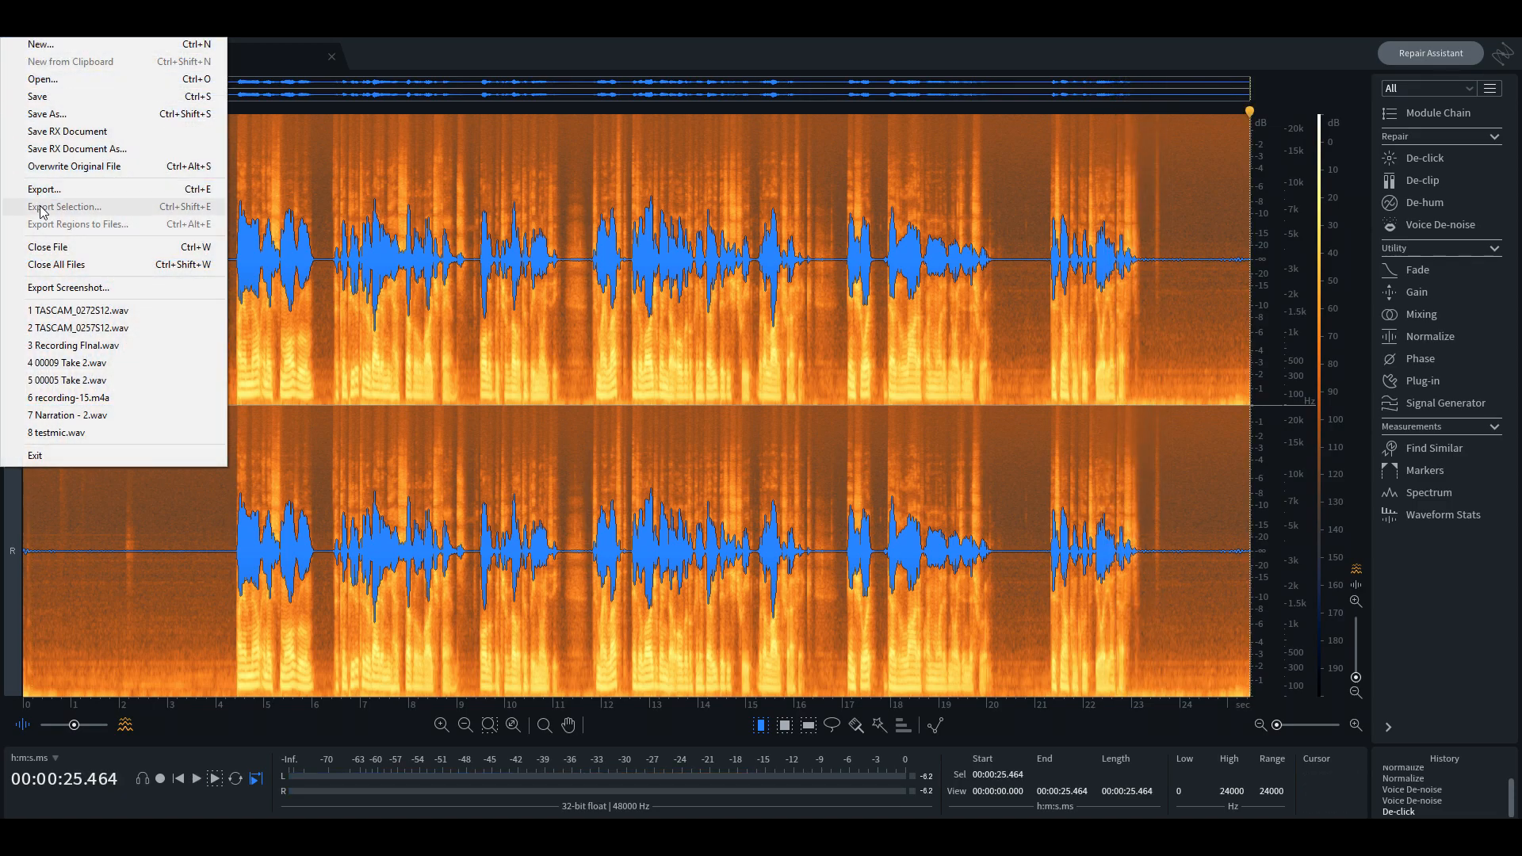
click(44, 190)
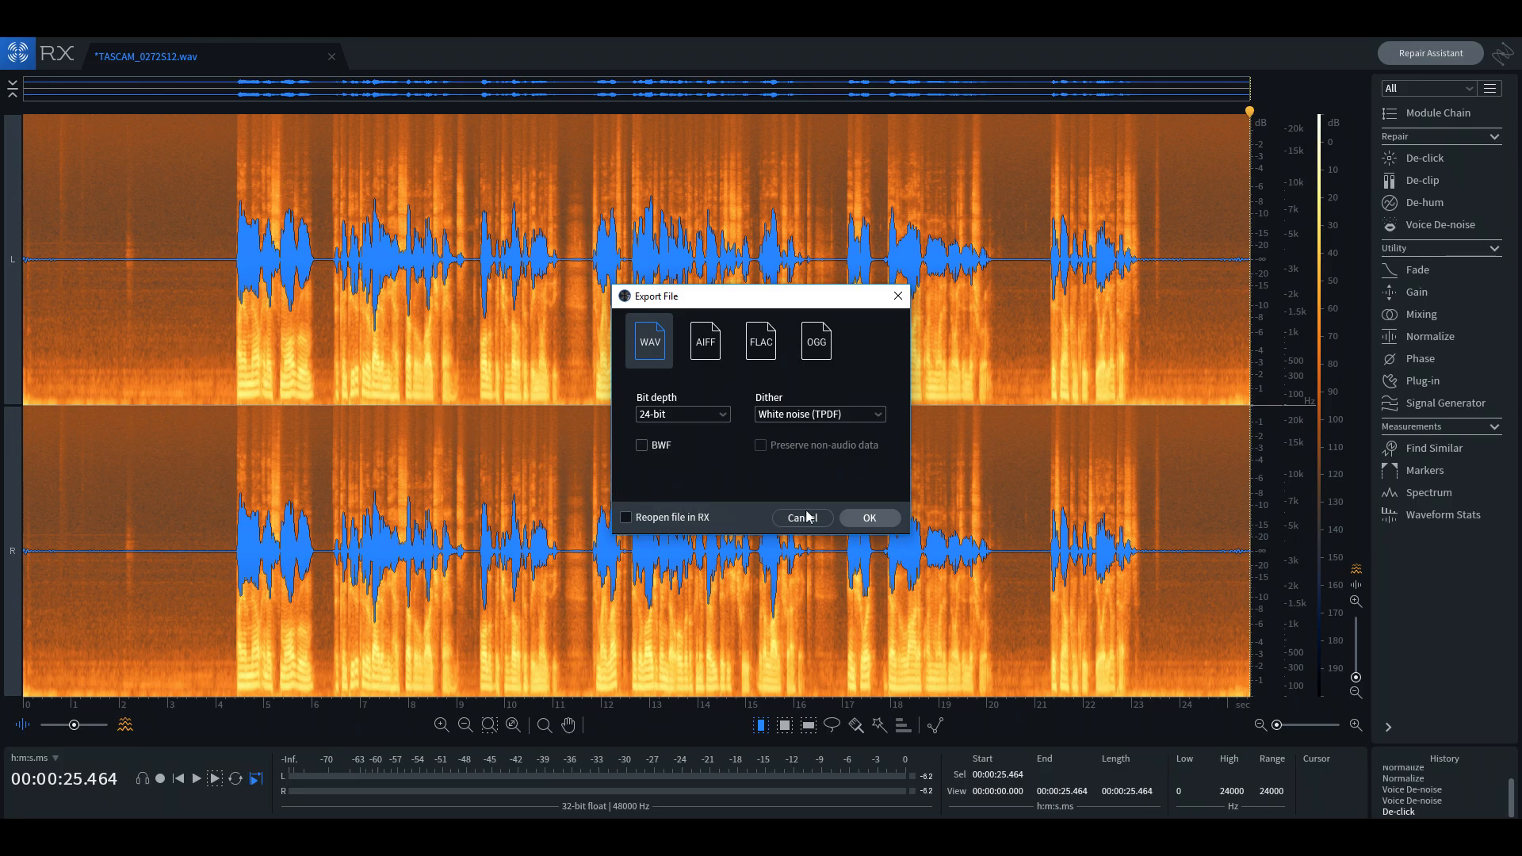
click(868, 516)
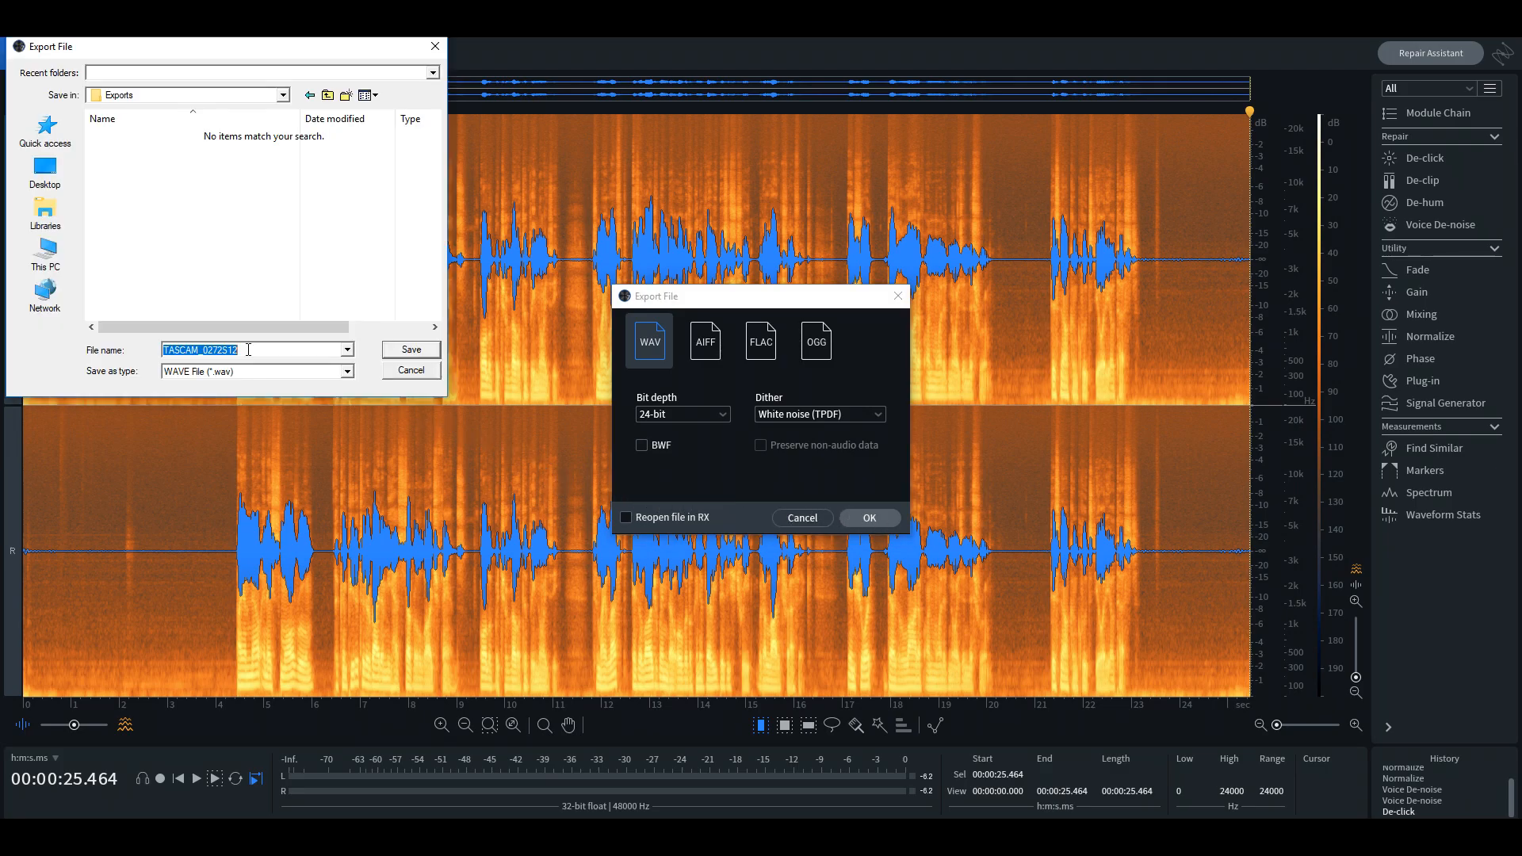
text(Fixed)
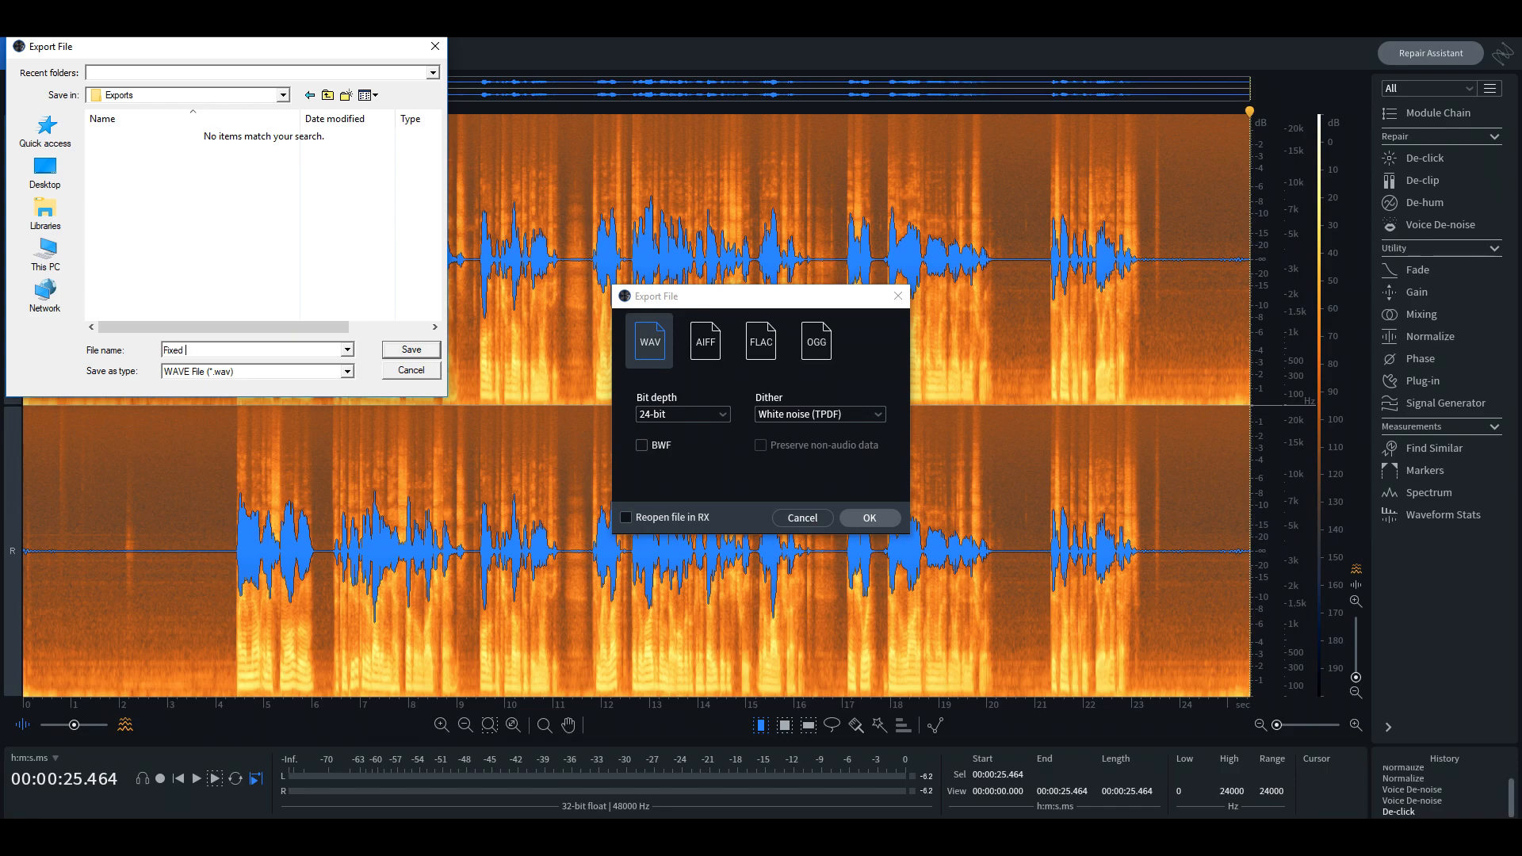